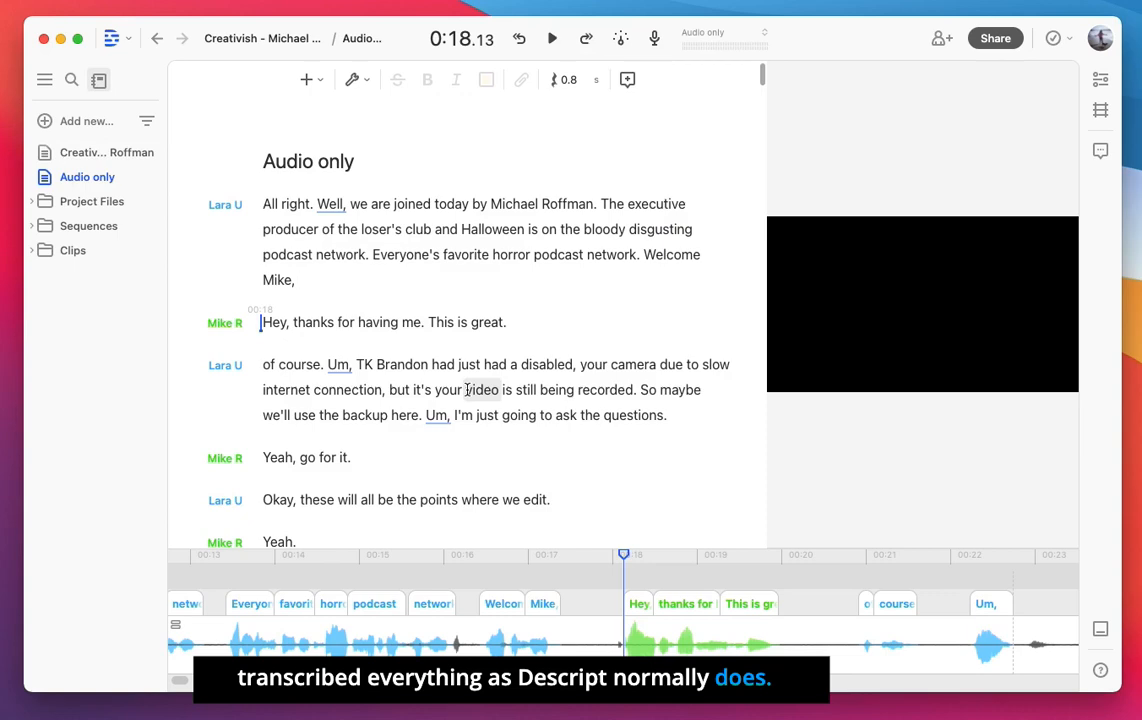
mouse_move(654, 38)
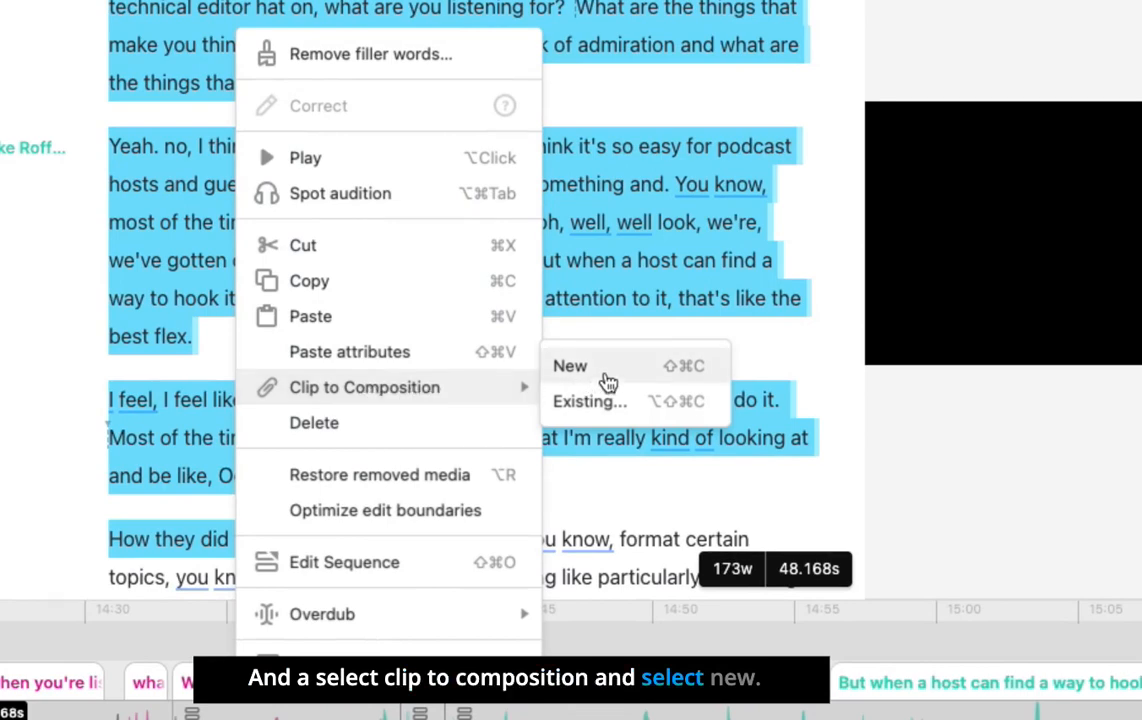
Step: Create a clip composition from the selected passage, open it and unhighlight its transcript text
left_click(570, 366)
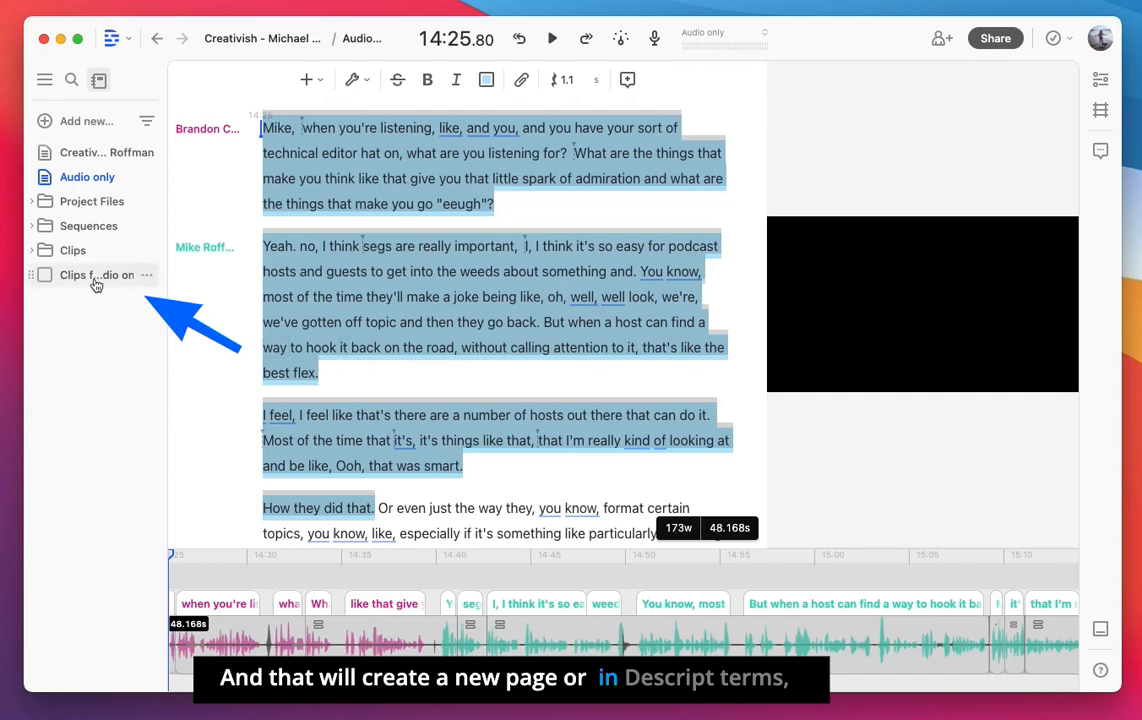
left_click(96, 276)
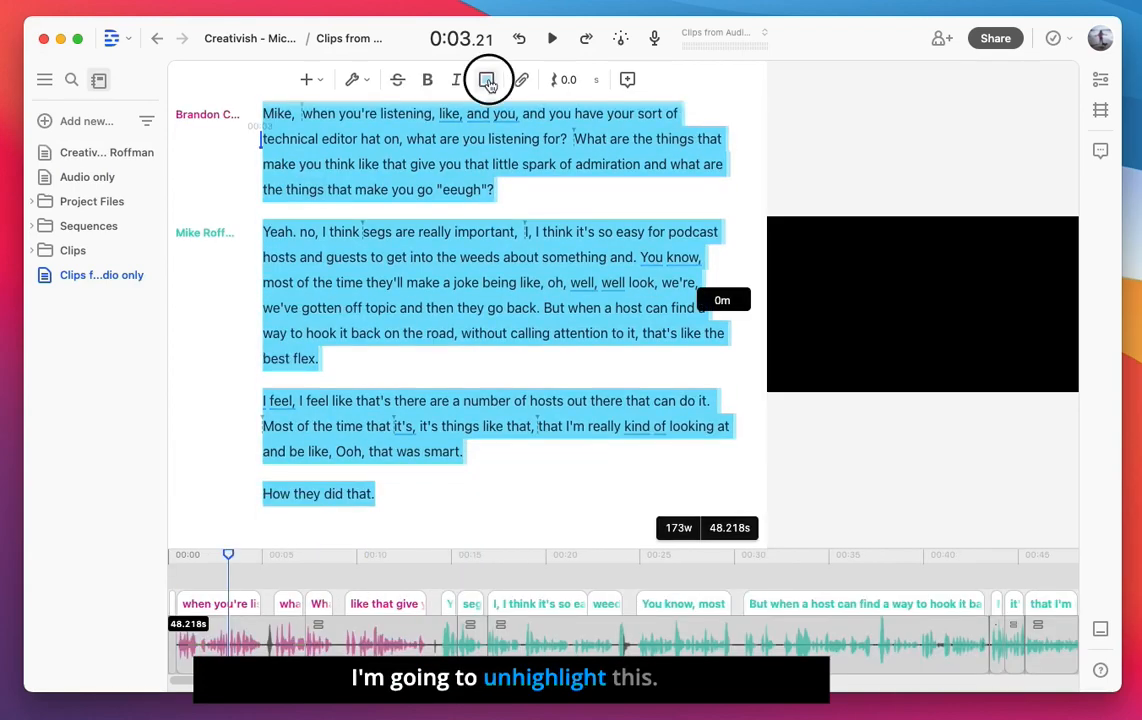
left_click(488, 80)
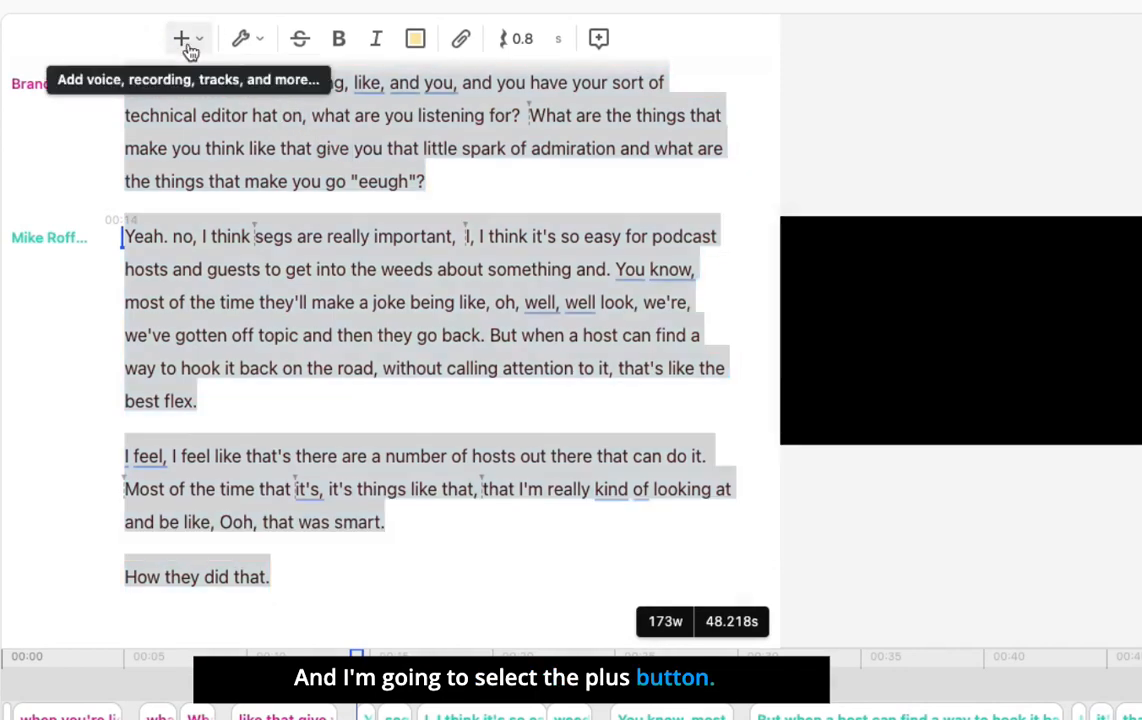
Step: Bring up the insert list and scroll toward the Fancy Captions element
left_click(180, 38)
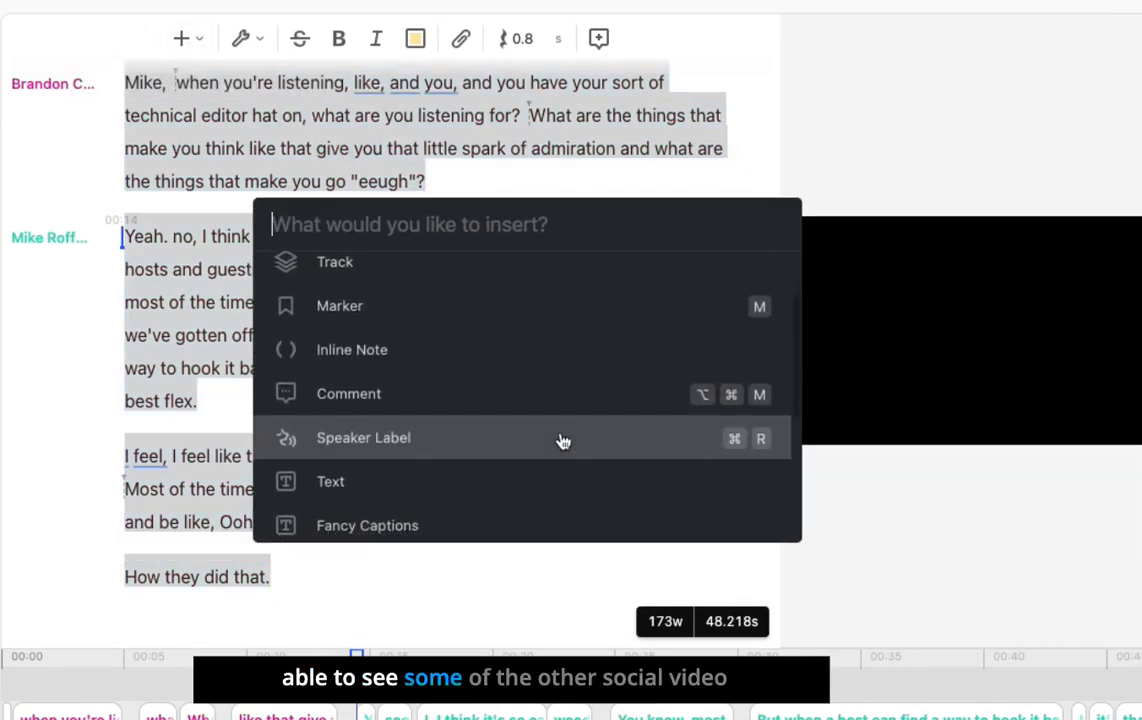
scroll("down", 3)
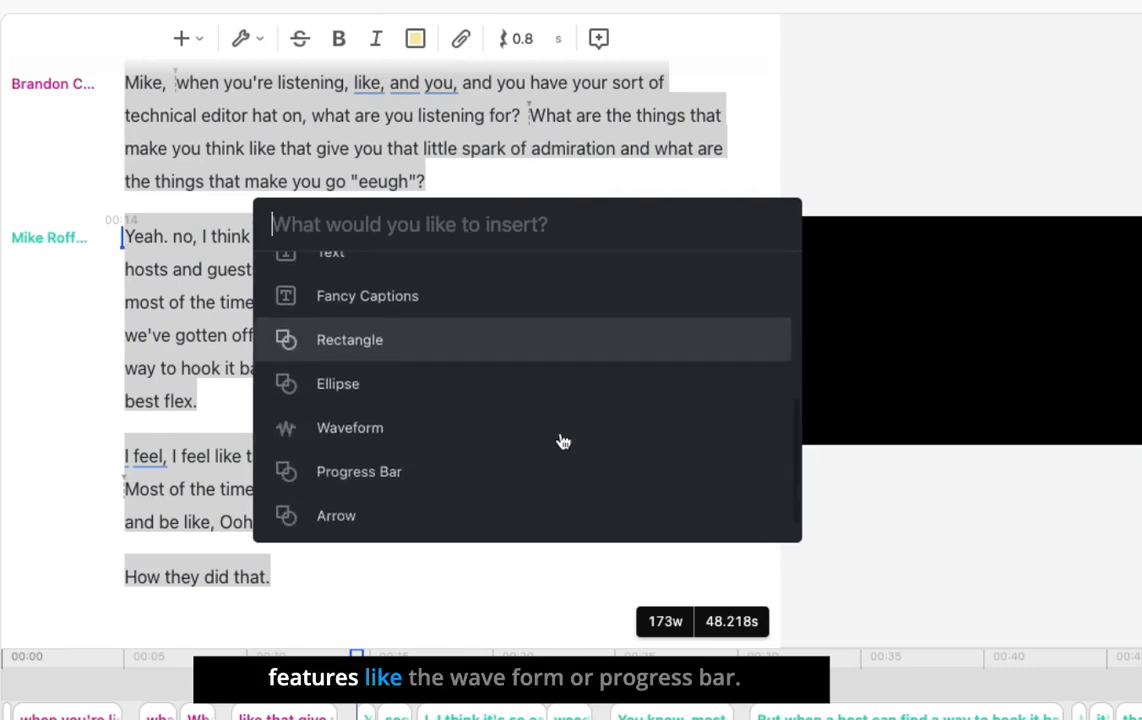
mouse_move(456, 472)
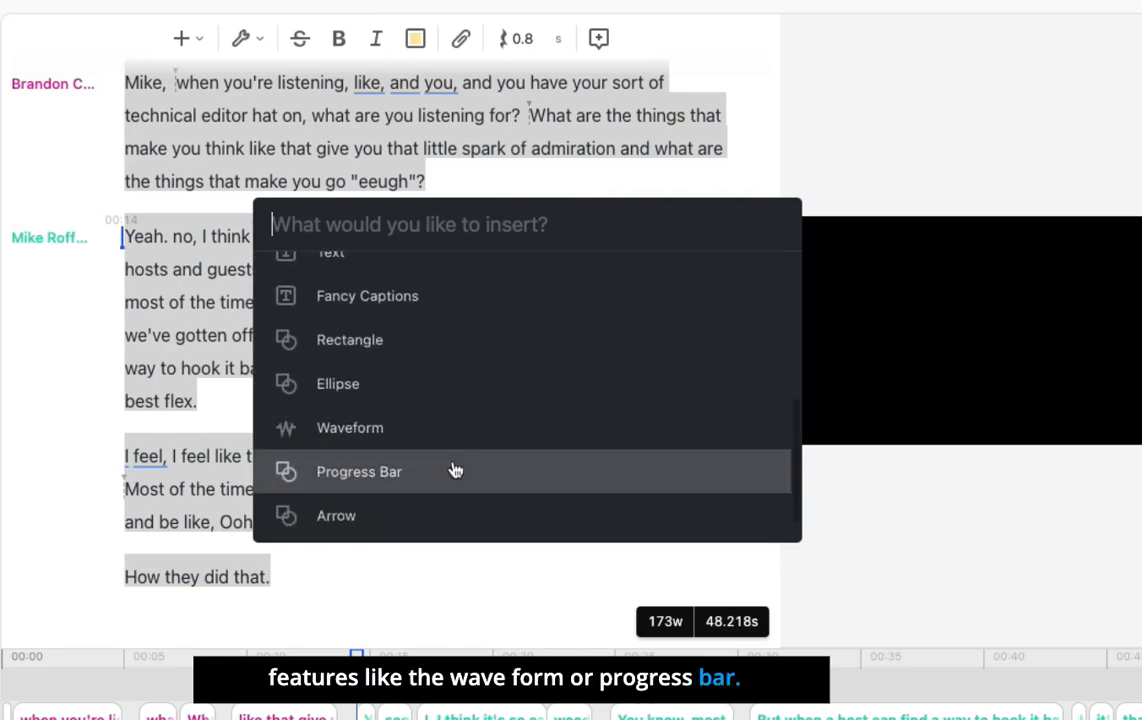
mouse_move(436, 312)
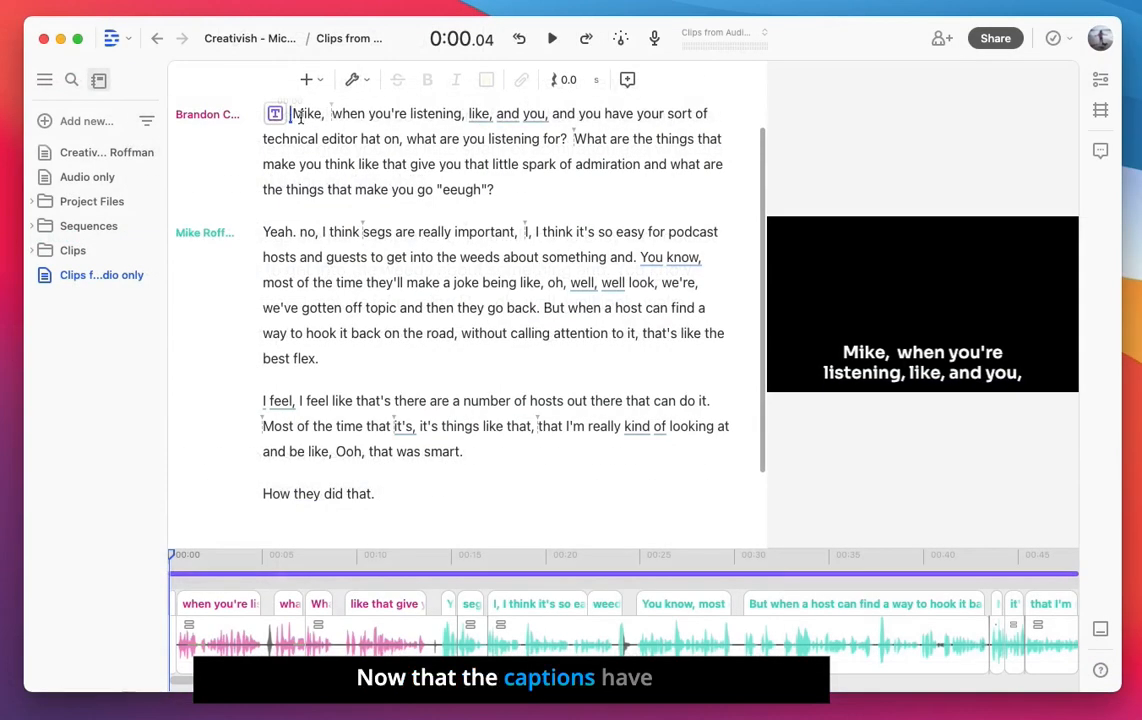
Step: Select the caption block in the preview and show its clip properties
left_click(920, 362)
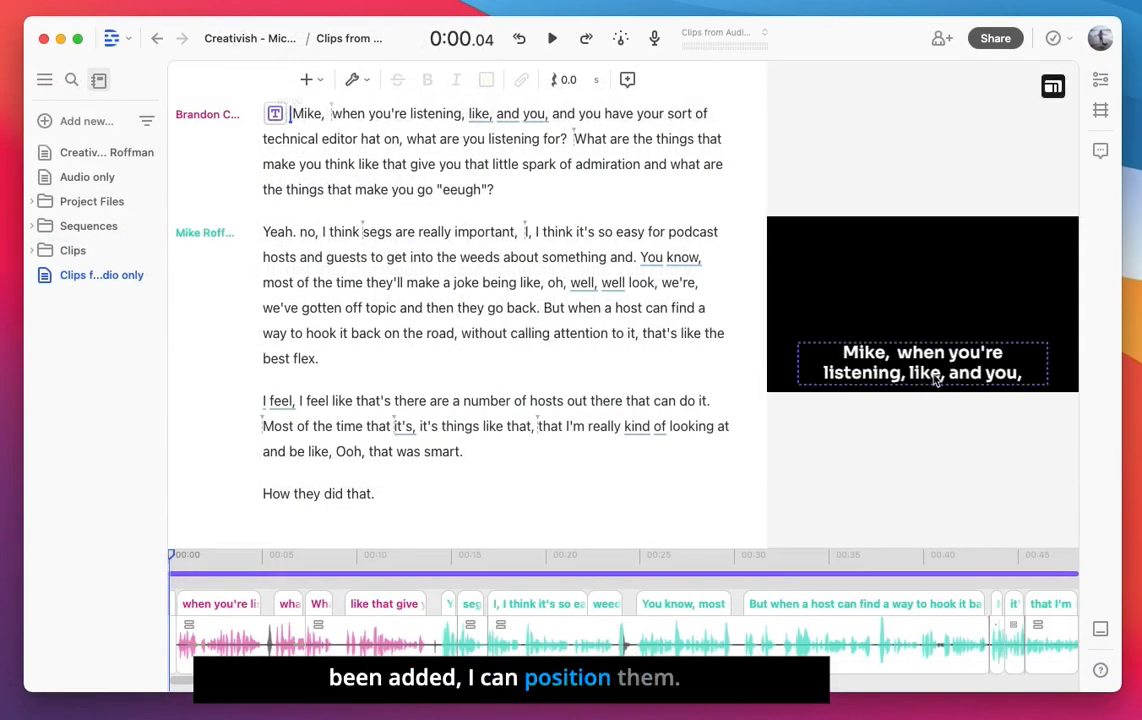
left_click(920, 362)
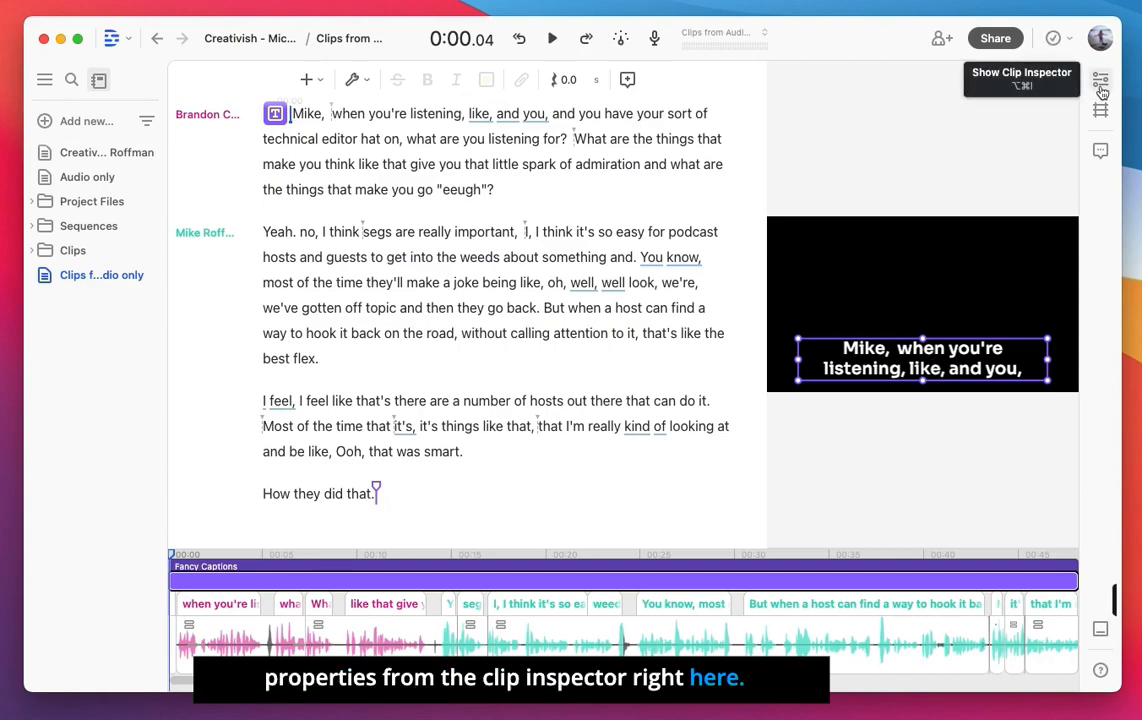
left_click(1100, 88)
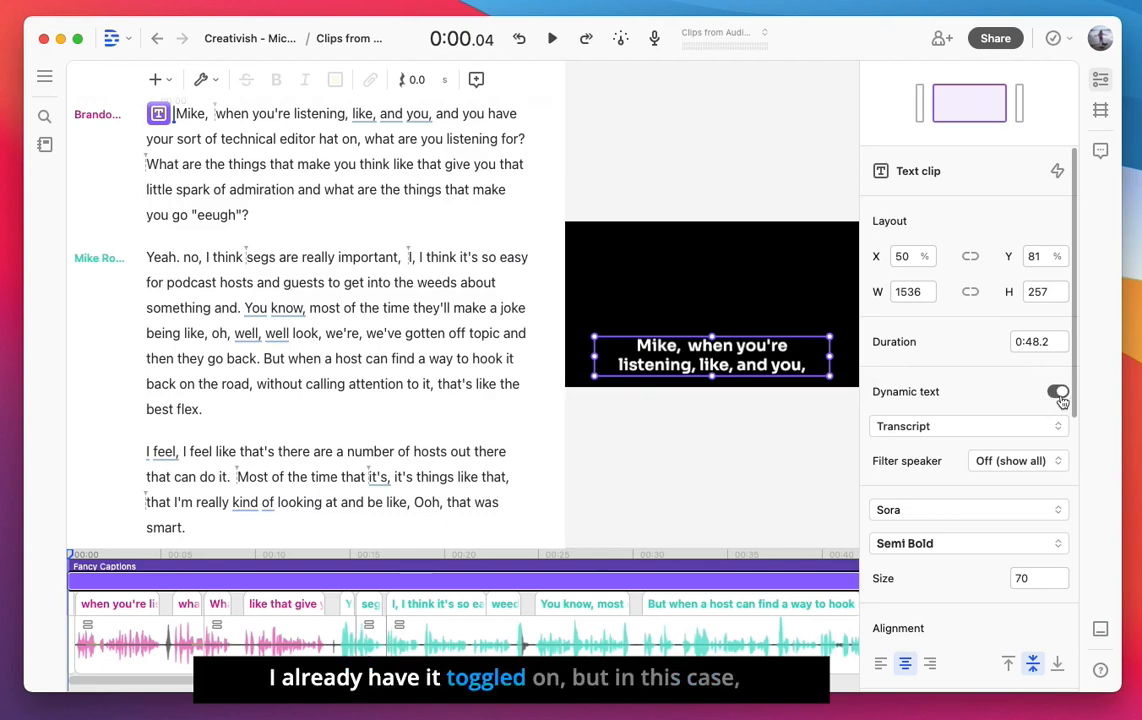
Step: Keep Dynamic text on, sourced from the Transcript and following all speakers
left_click(1058, 392)
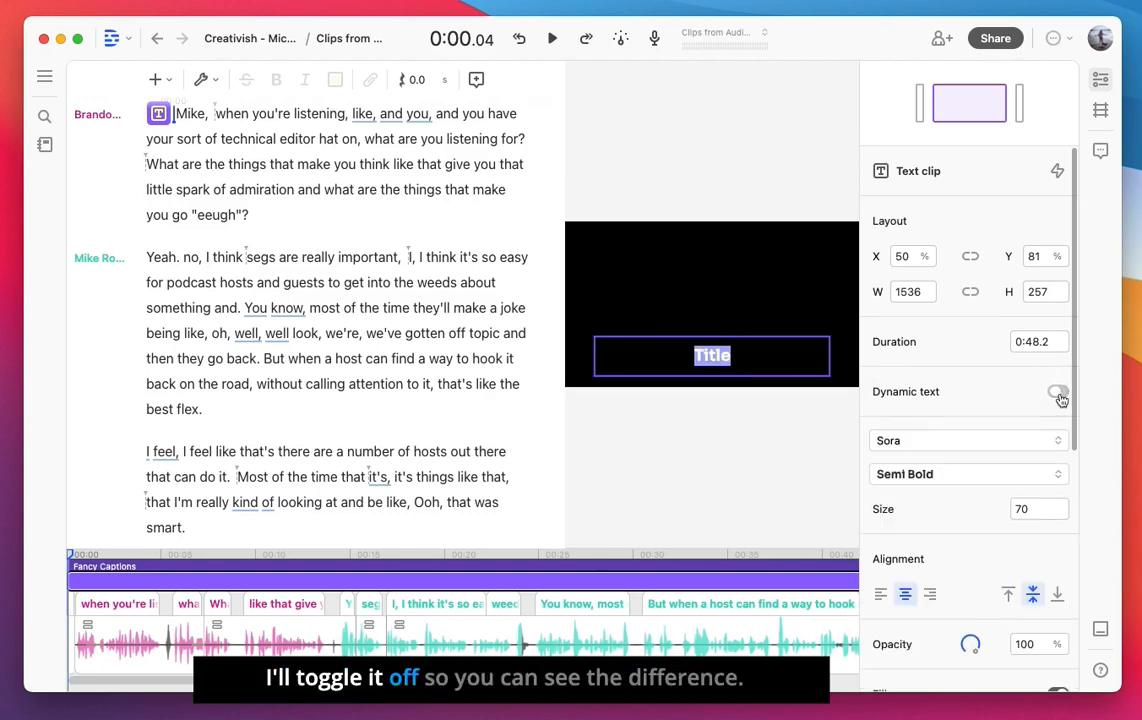
left_click(1058, 390)
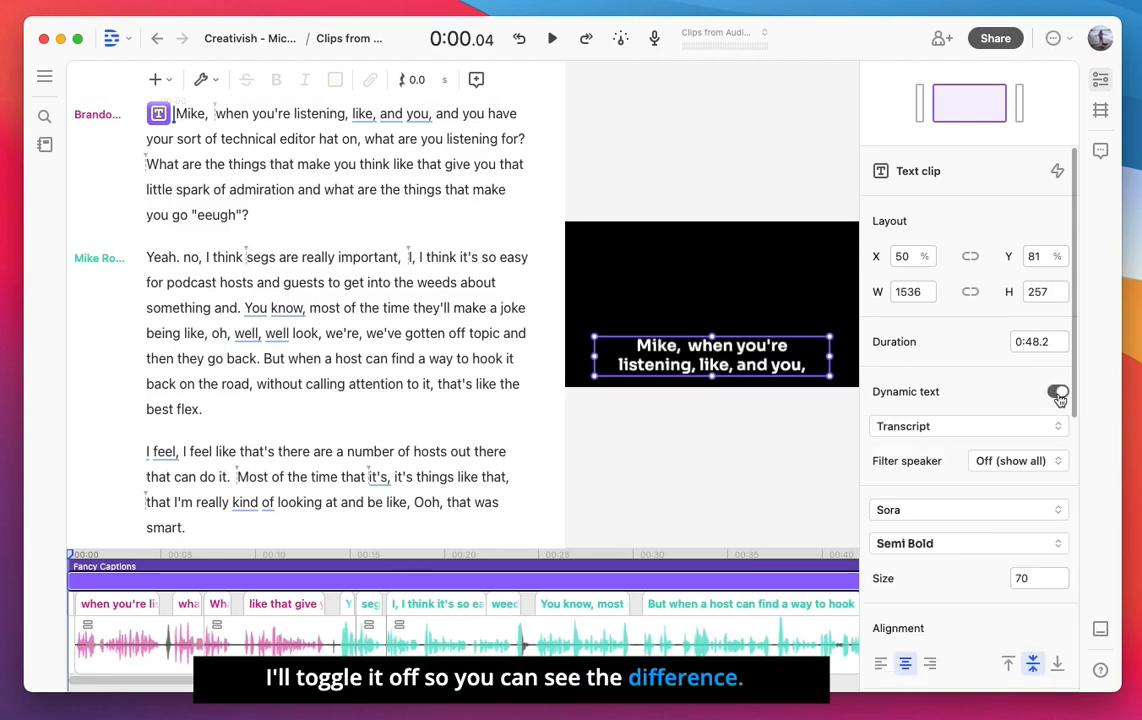
left_click(1056, 390)
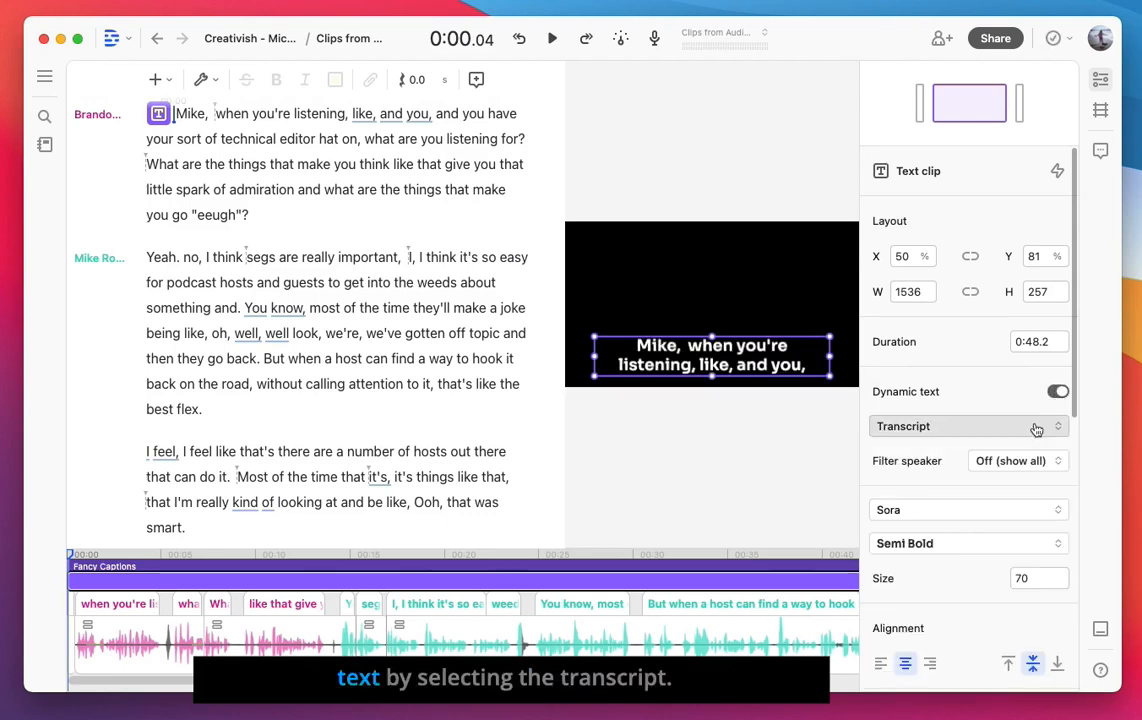
left_click(966, 426)
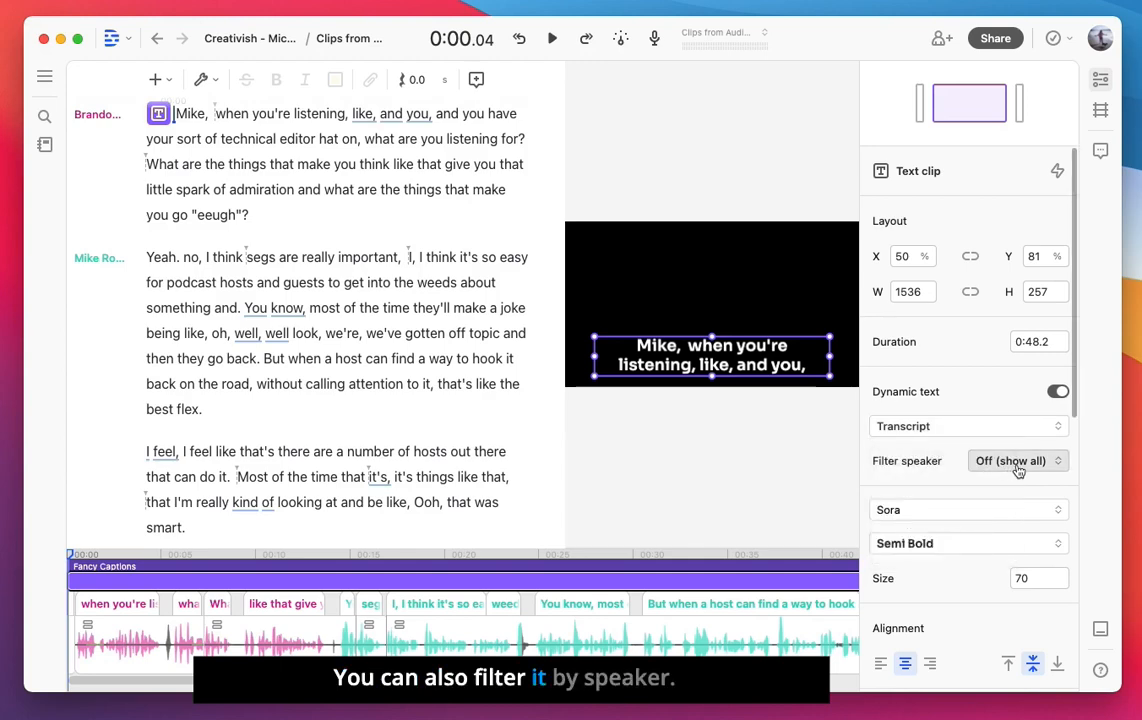
left_click(1016, 460)
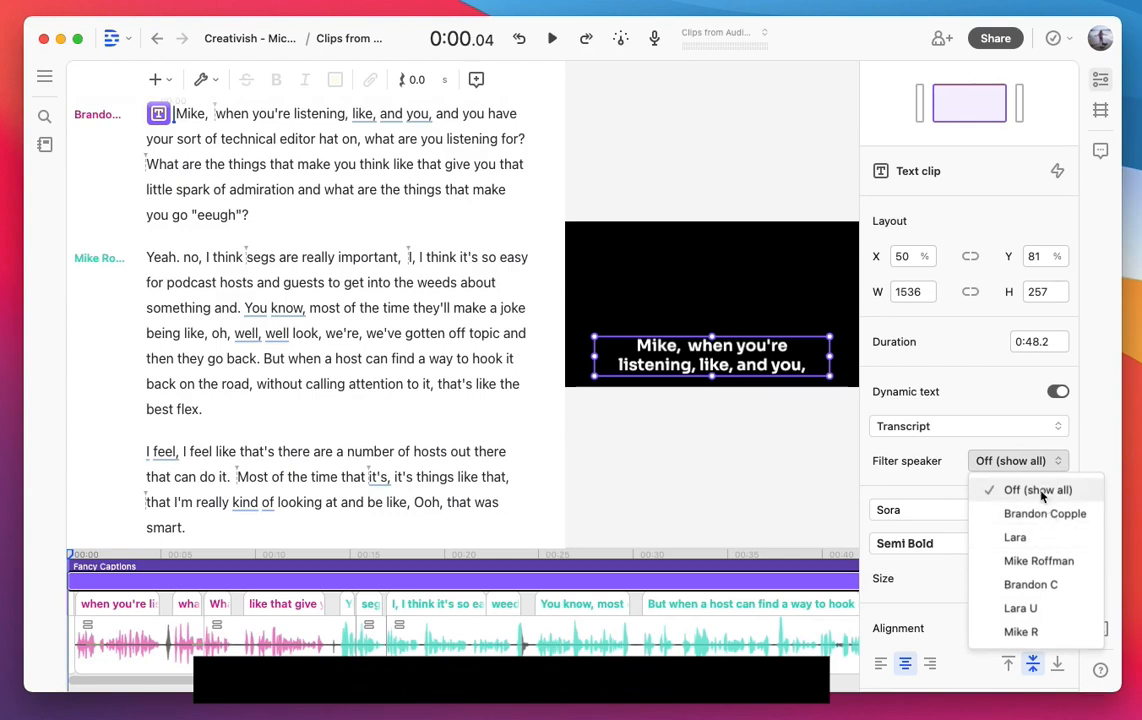
left_click(968, 510)
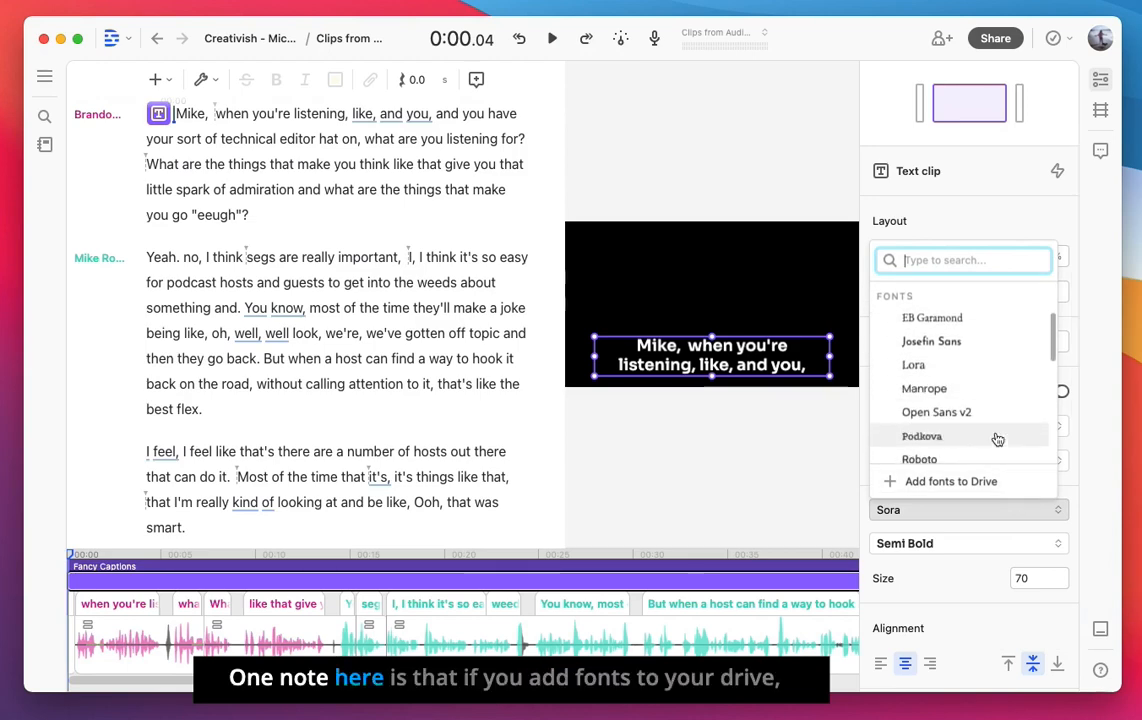
left_click(952, 480)
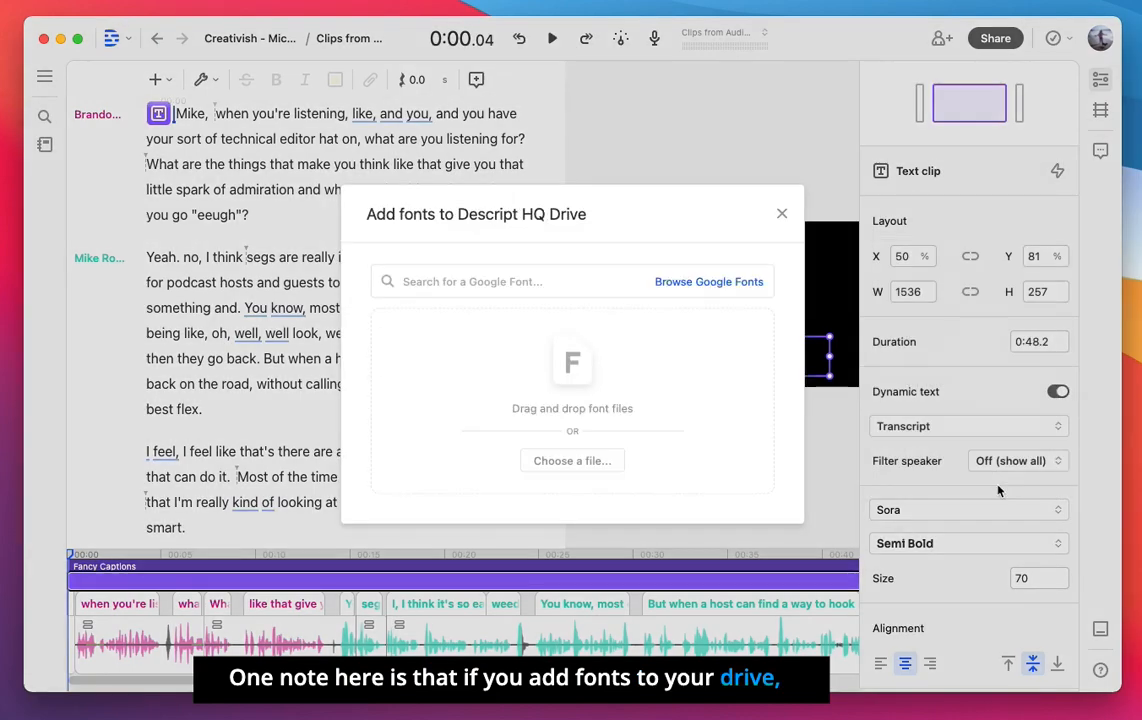
mouse_move(658, 312)
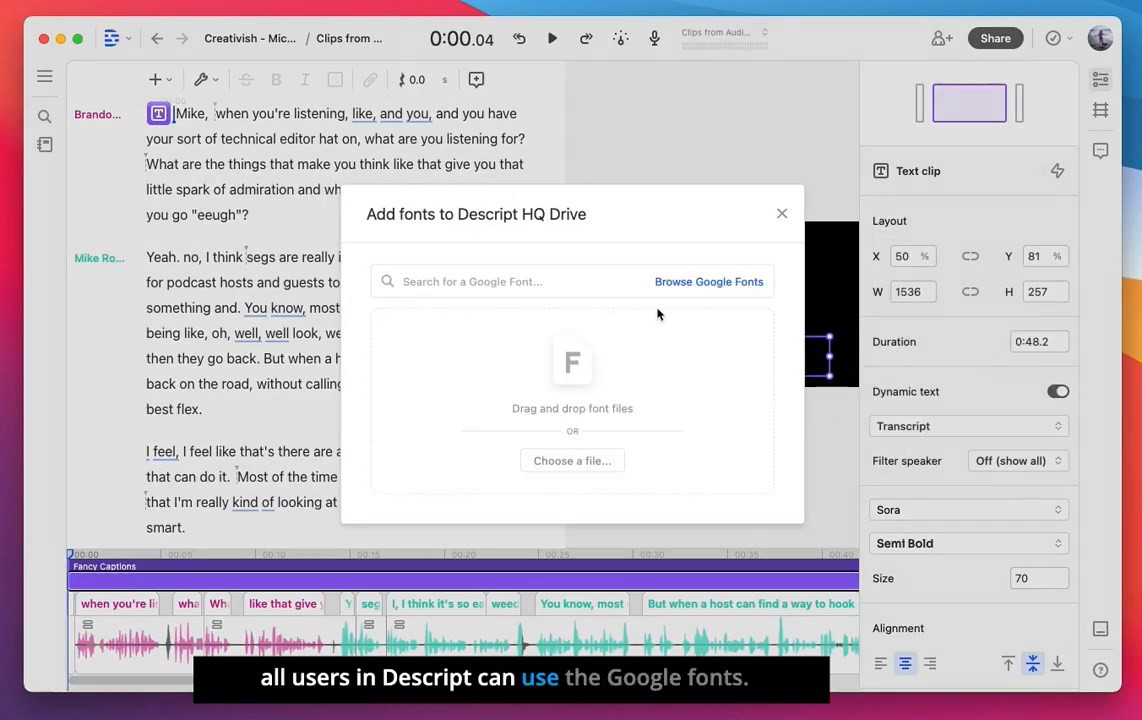
mouse_move(690, 424)
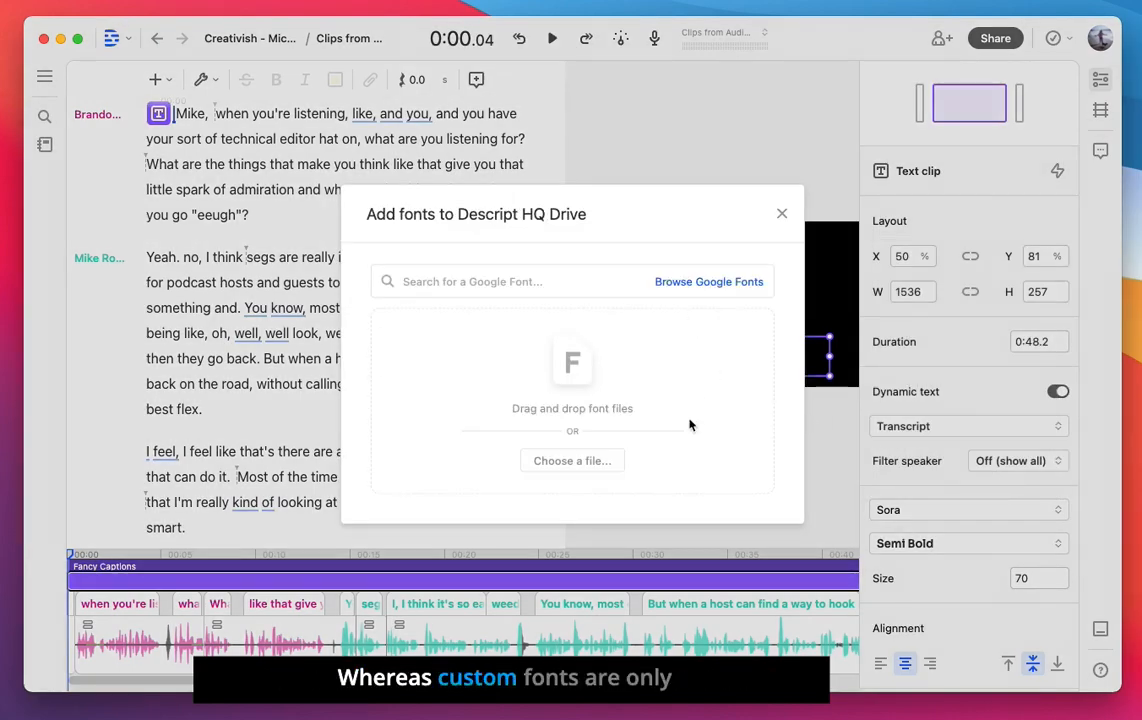
mouse_move(672, 432)
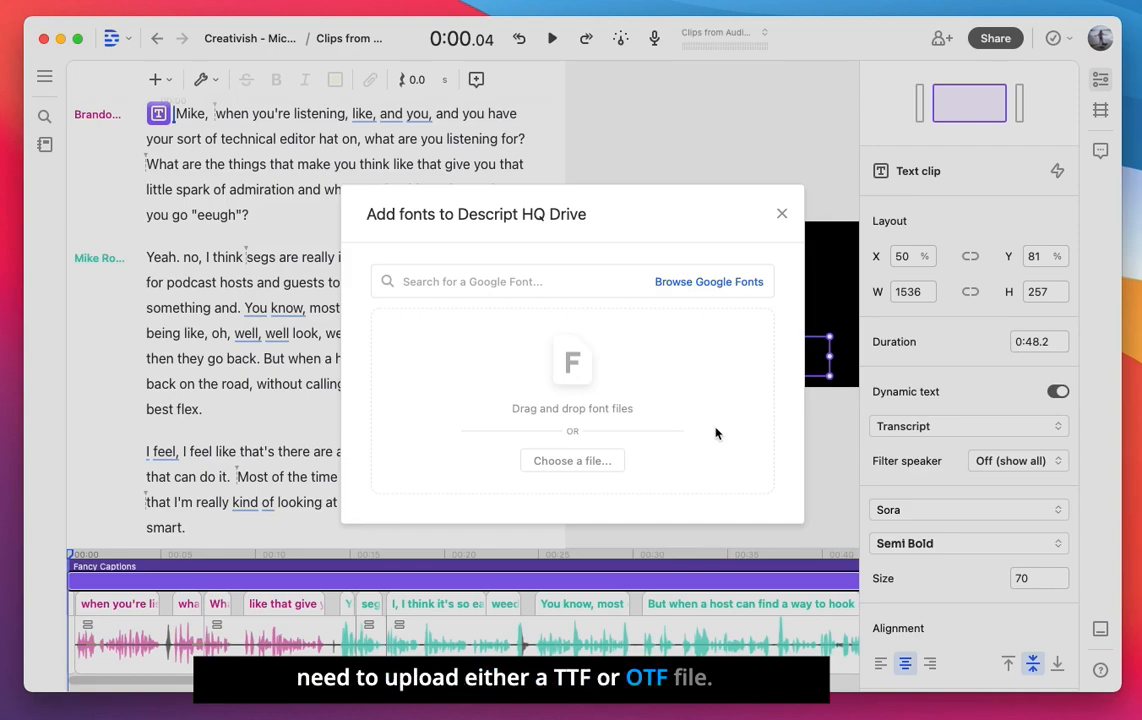
left_click(782, 212)
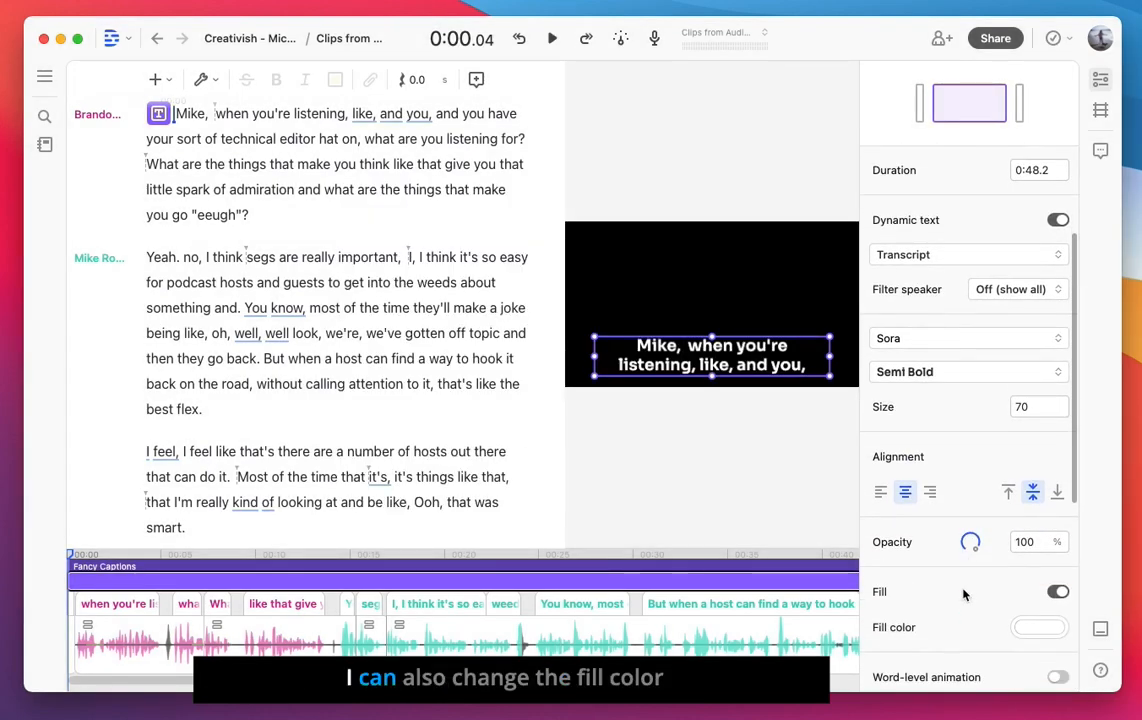
Step: Enable word-level animation with blue active words, lighter blue future words and no stroke
scroll("down", 3)
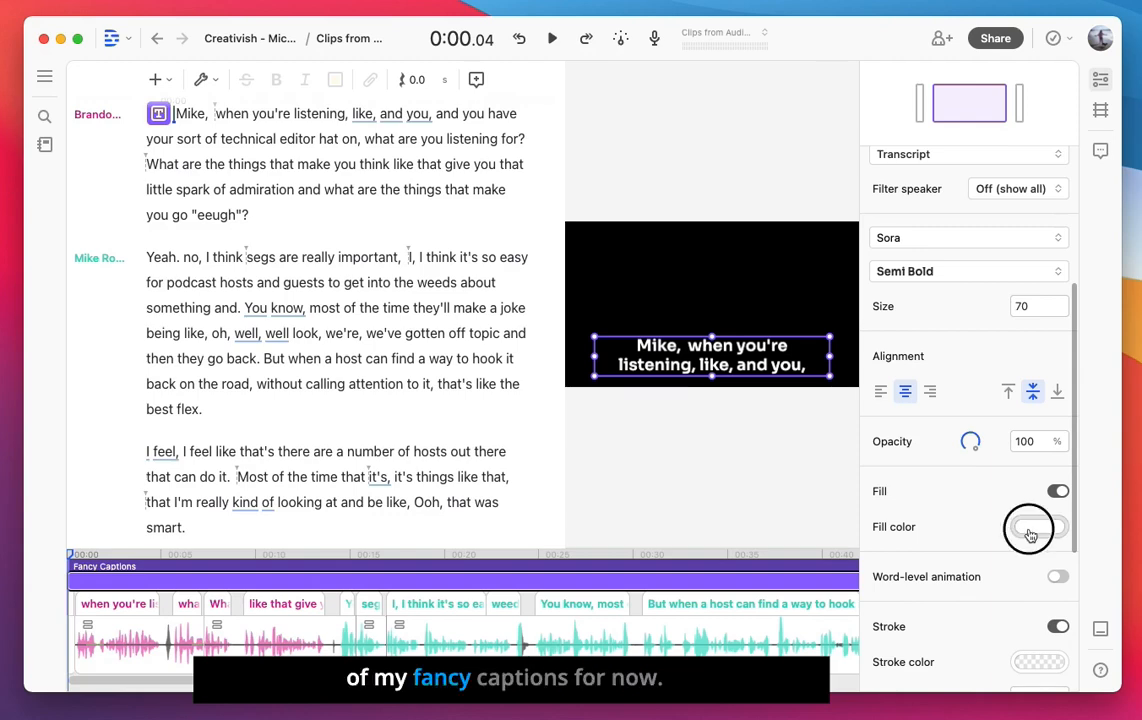
left_click(1028, 528)
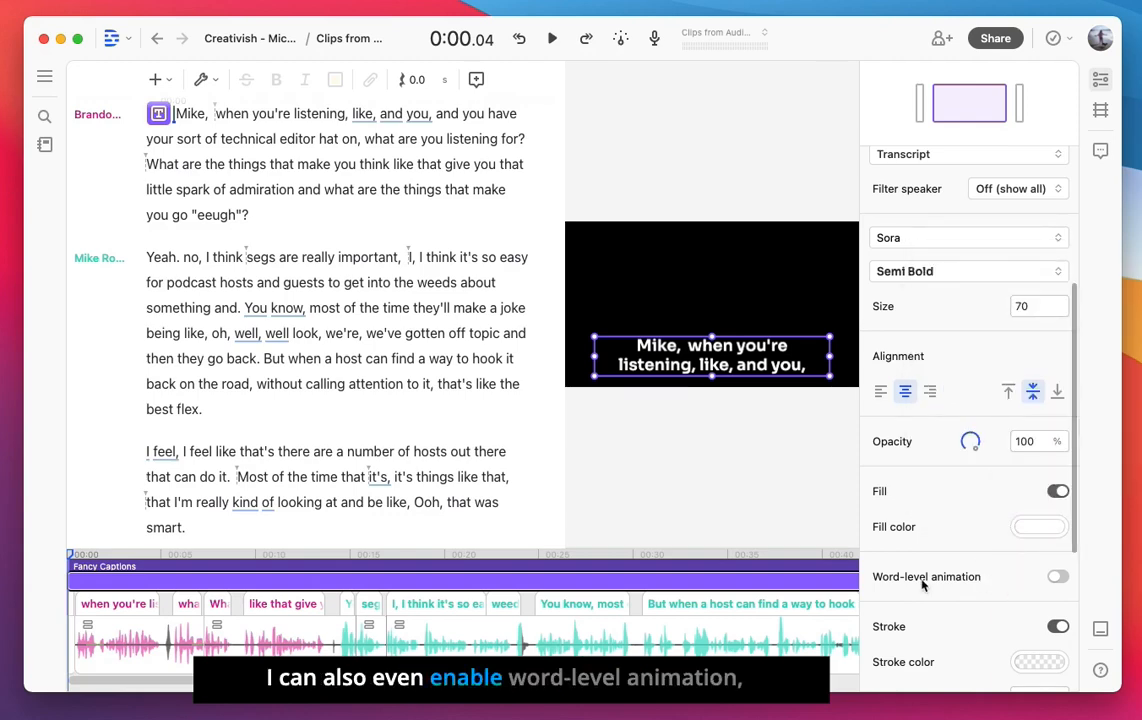
left_click(1058, 576)
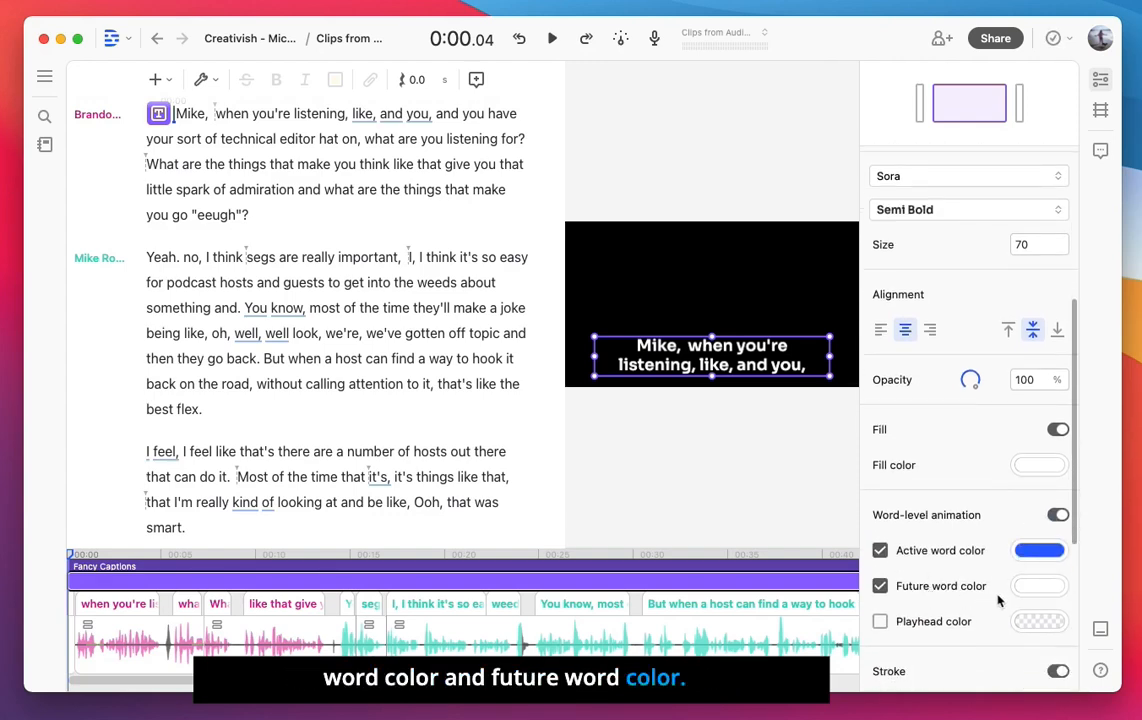
left_click(1040, 550)
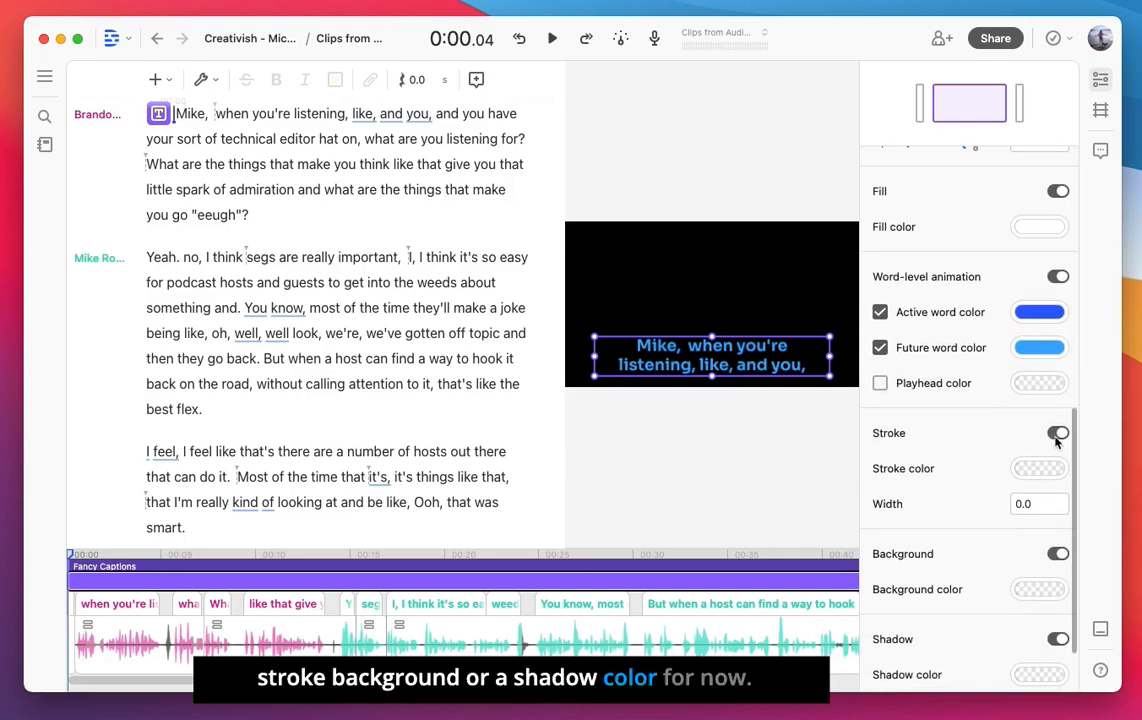
left_click(1058, 432)
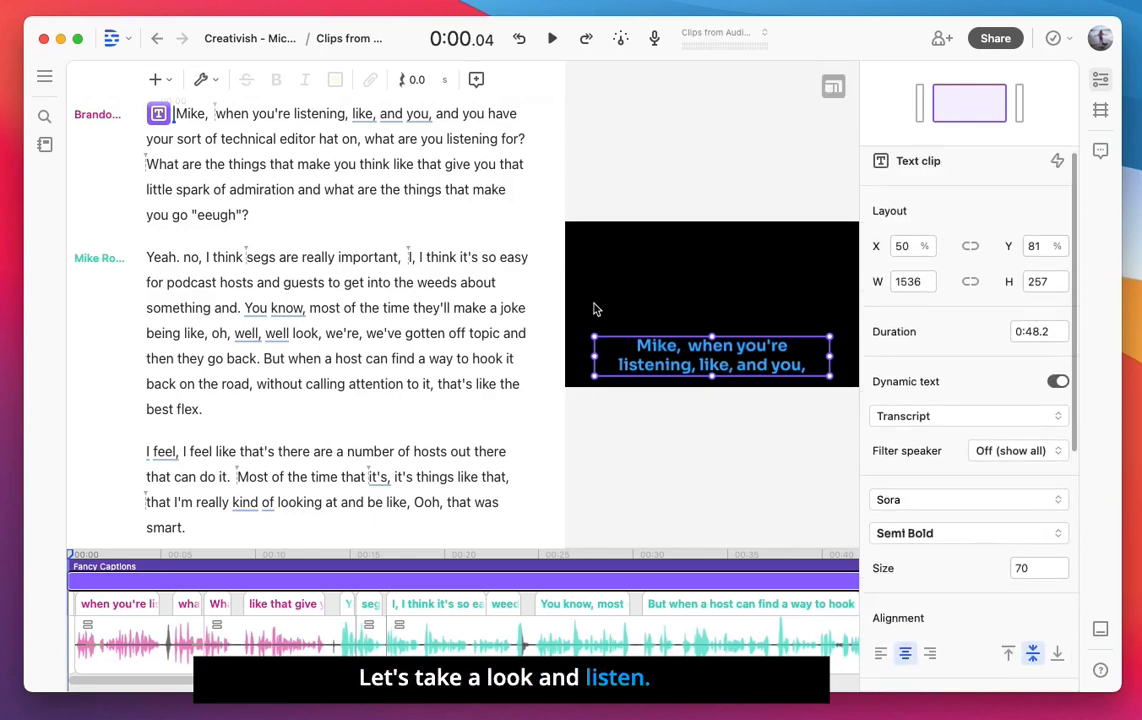
Step: Play the composition to watch each spoken word highlight in the captions
left_click(552, 38)
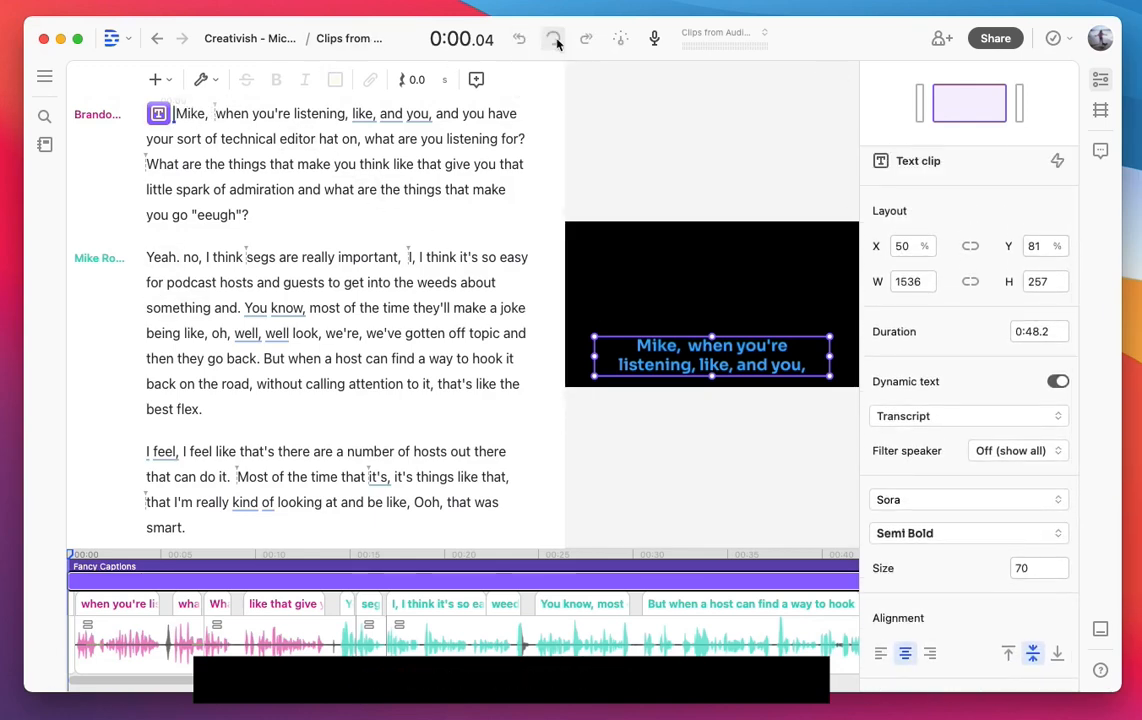
left_click(552, 38)
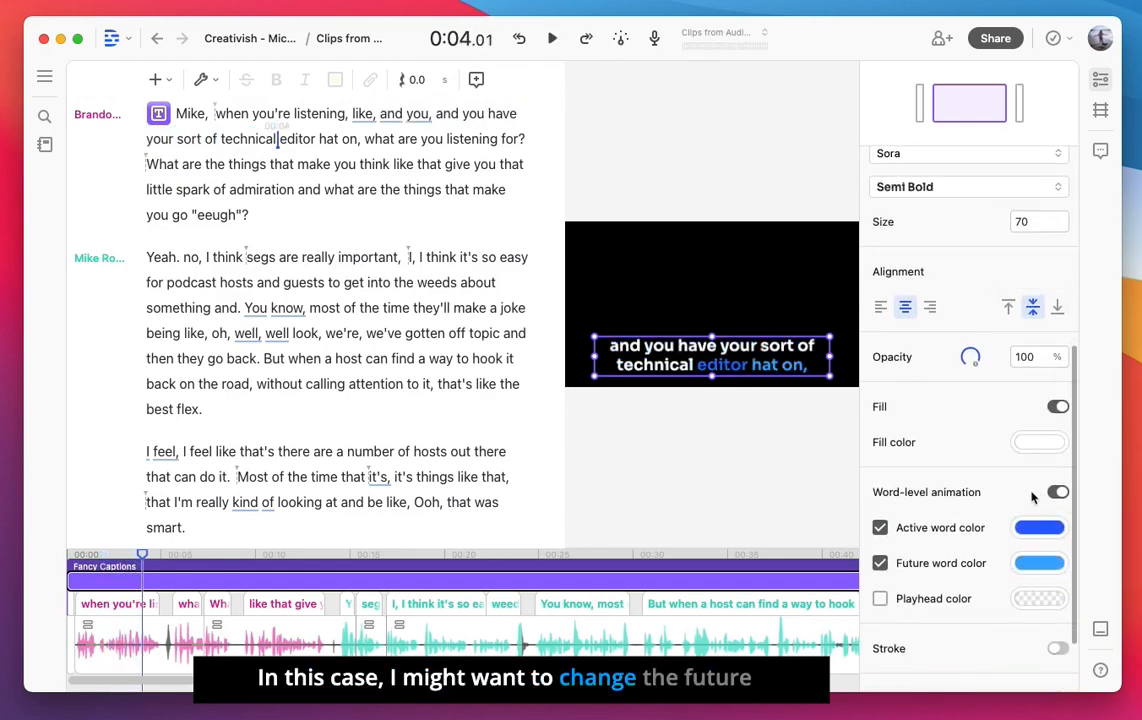
left_click(1040, 564)
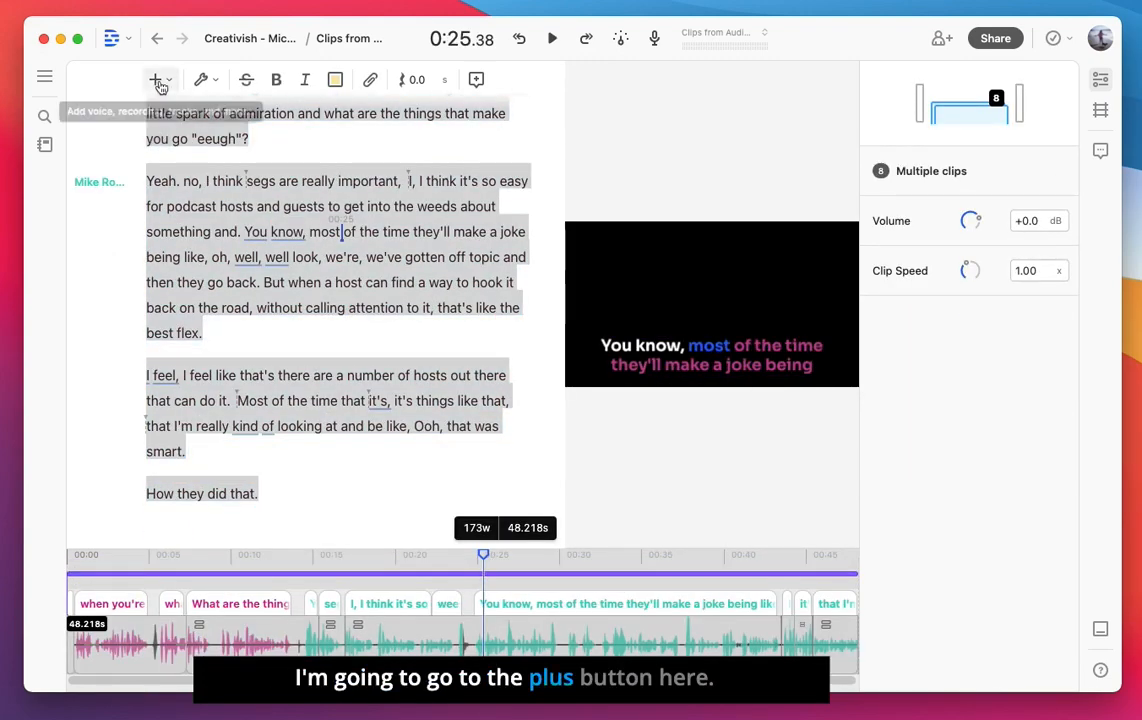
Step: Insert an audio Waveform element into the clip composition
left_click(156, 80)
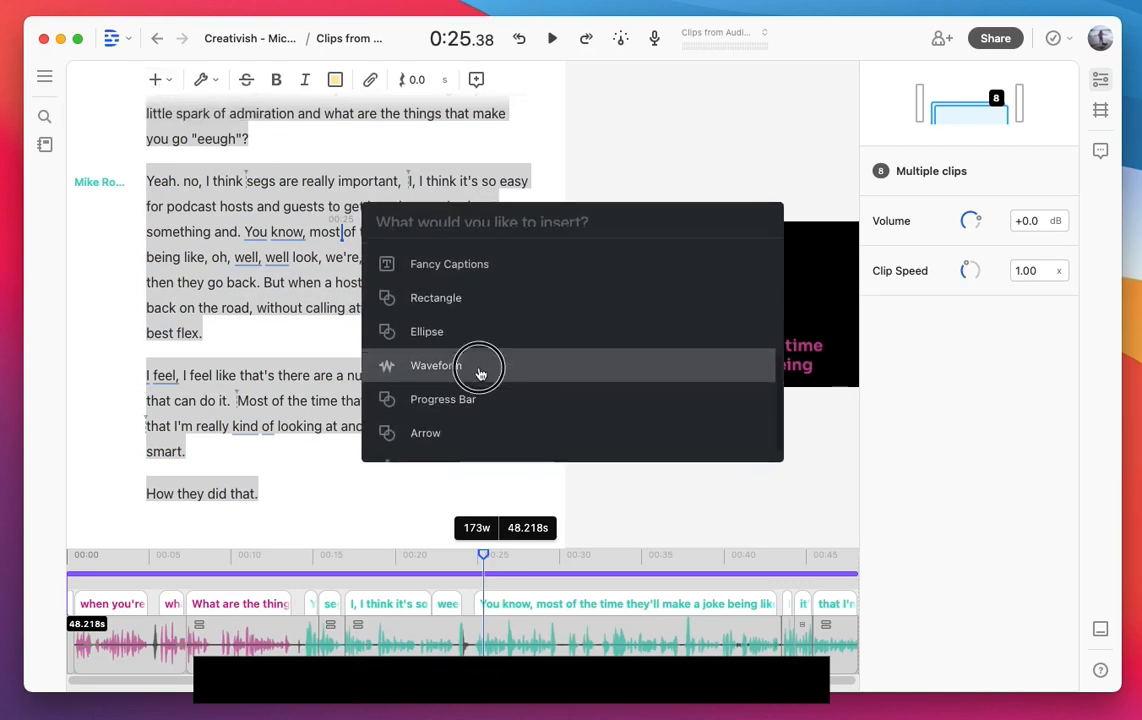
left_click(432, 364)
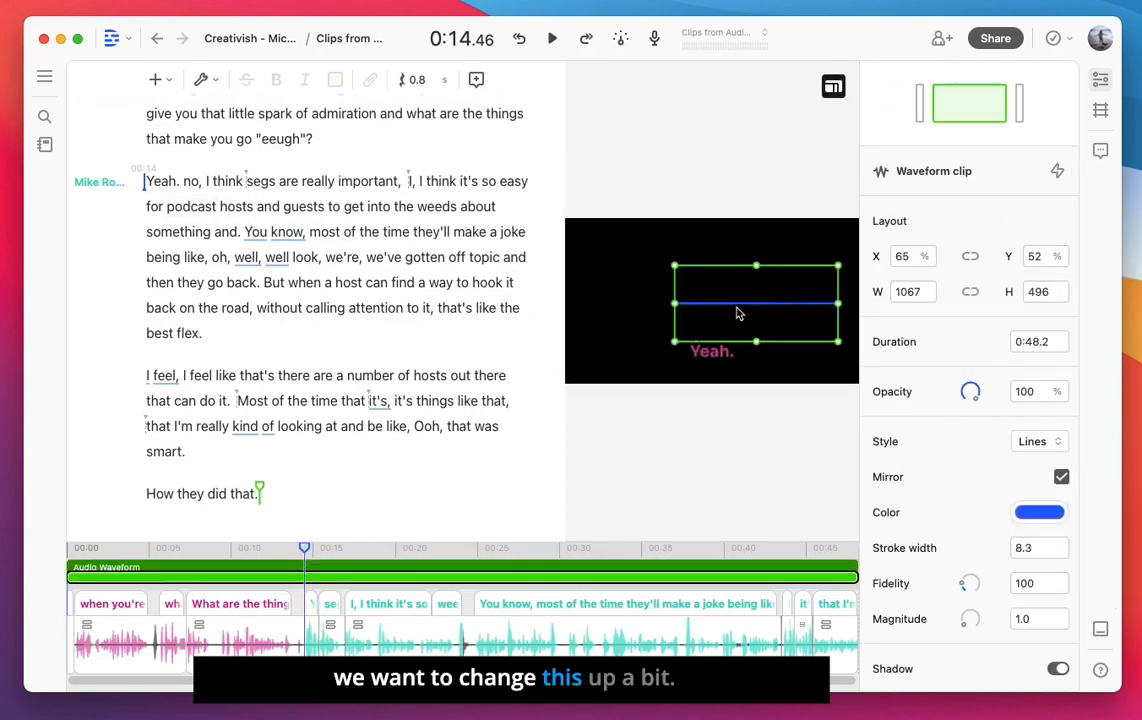
Step: Preview the waveform, try the ring style and return it to unmirrored Lines
left_click(552, 38)
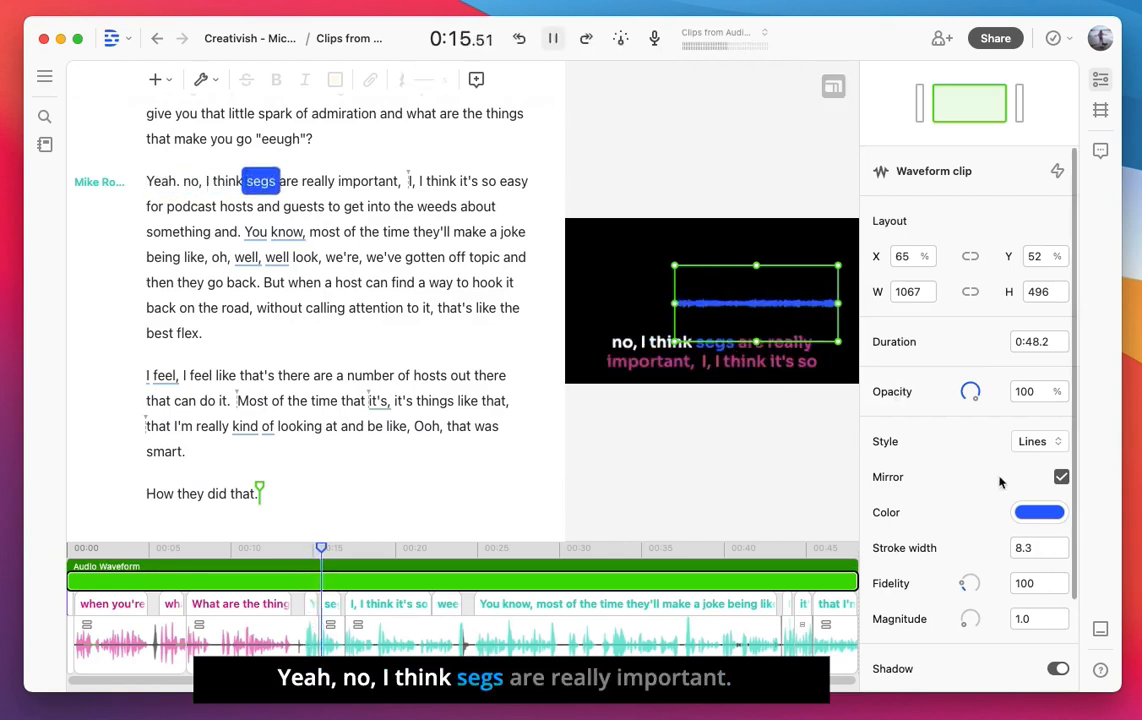
left_click(1036, 442)
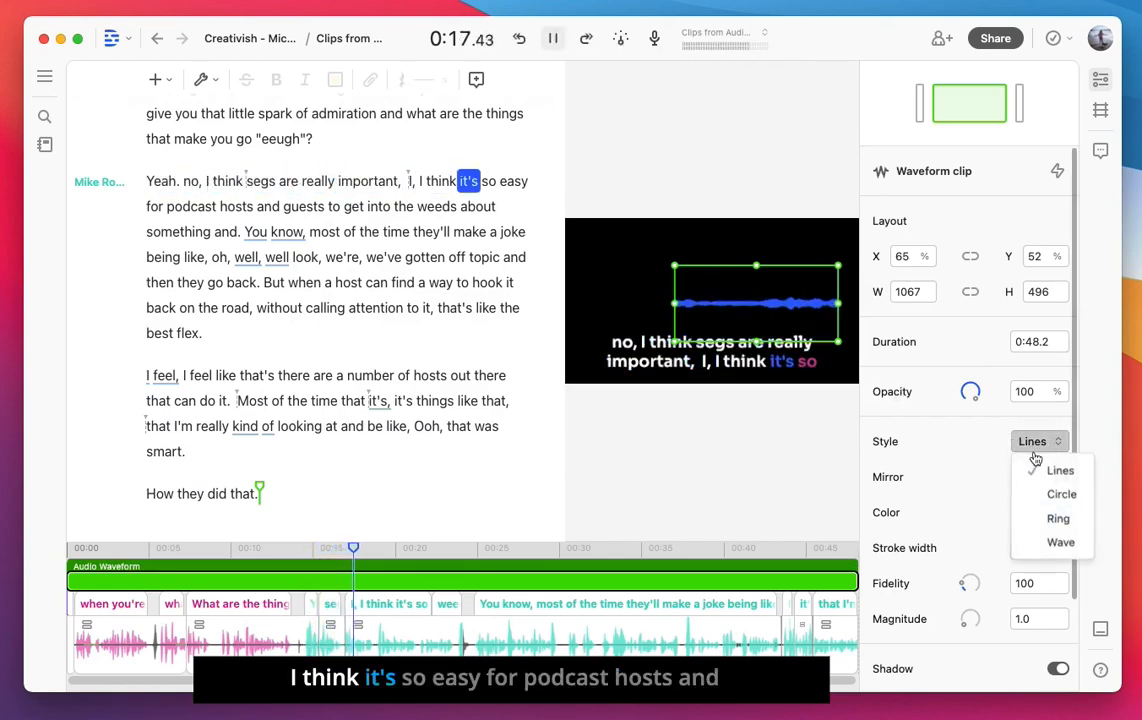
left_click(1060, 494)
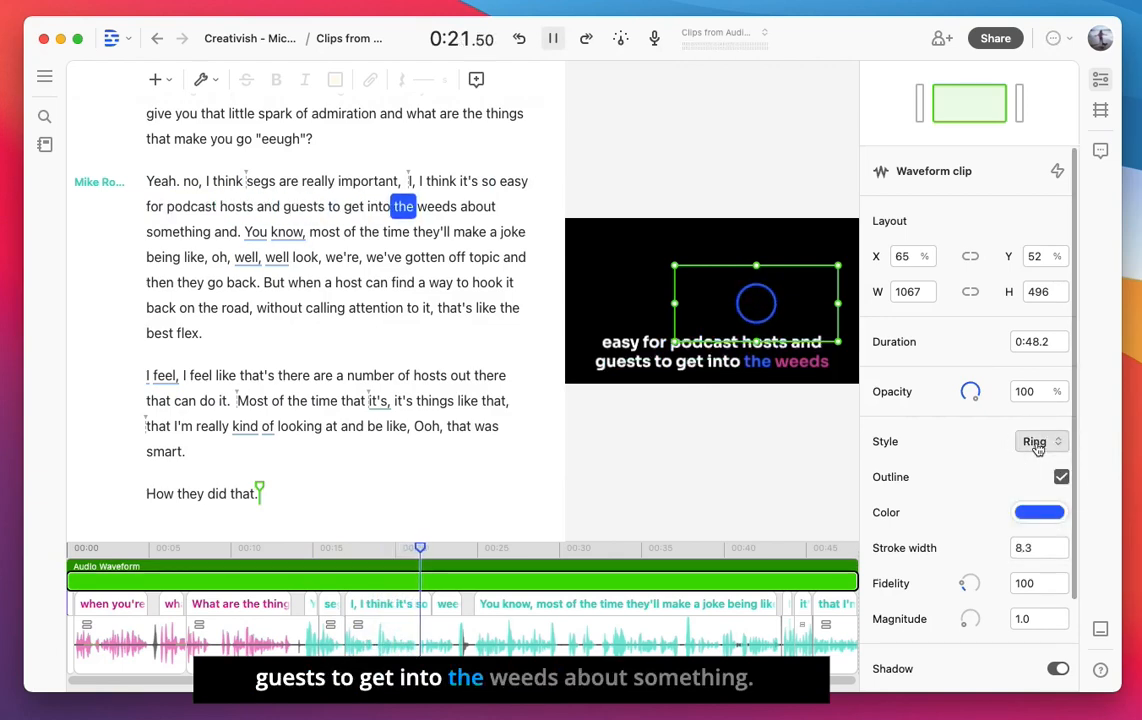
left_click(1036, 442)
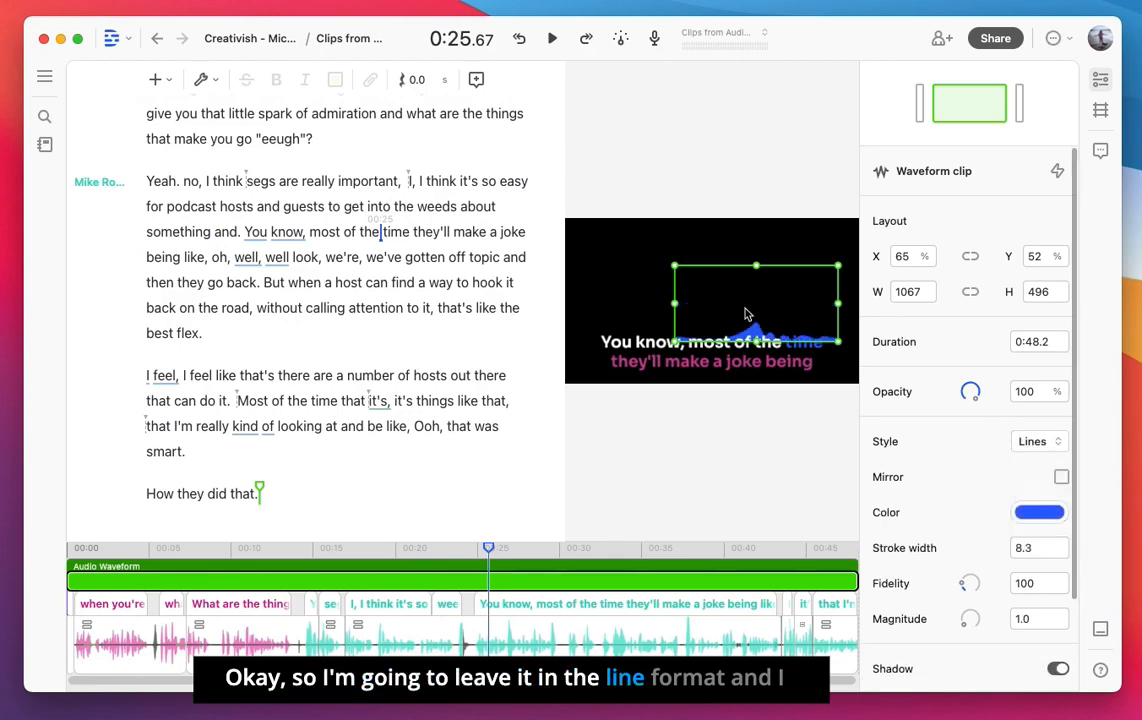
Step: Move the waveform higher and narrow it toward the right of the frame
left_click_drag(756, 312, 676, 280)
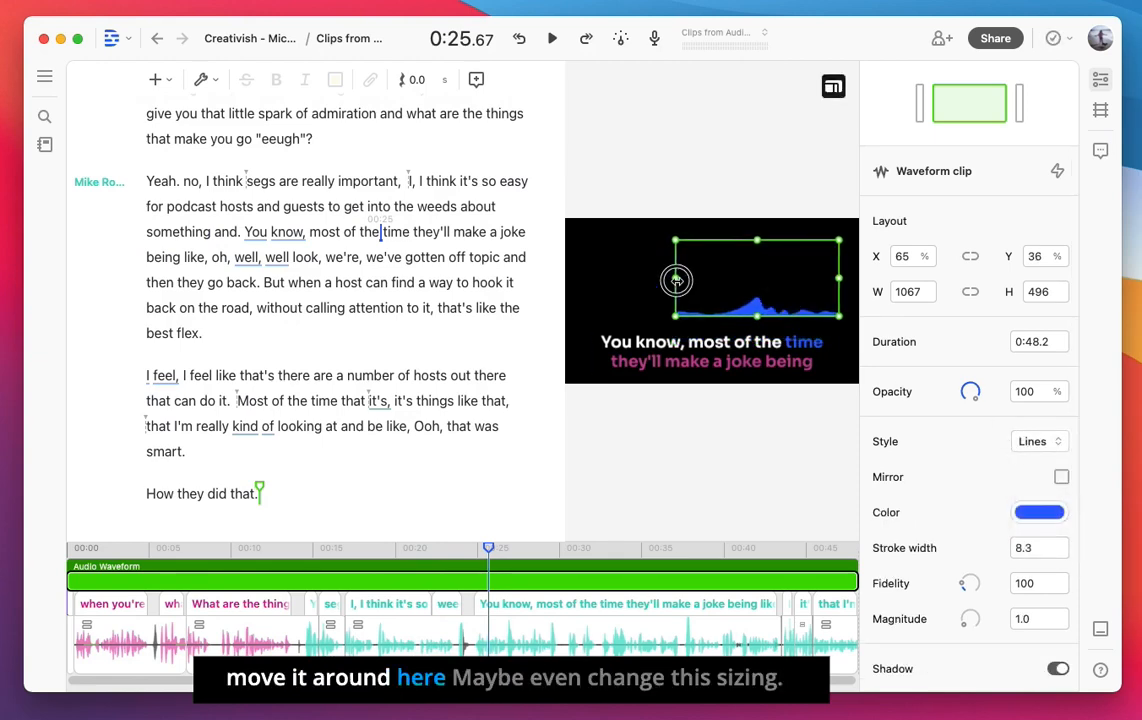
left_click_drag(676, 280, 720, 284)
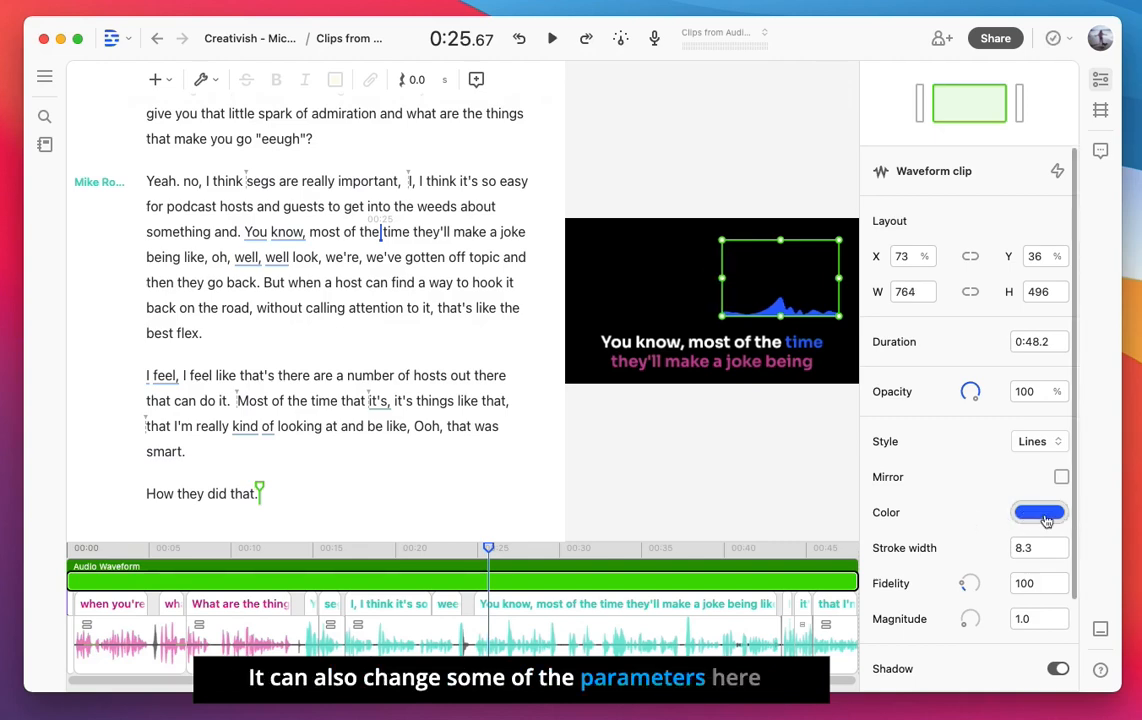
left_click(1038, 512)
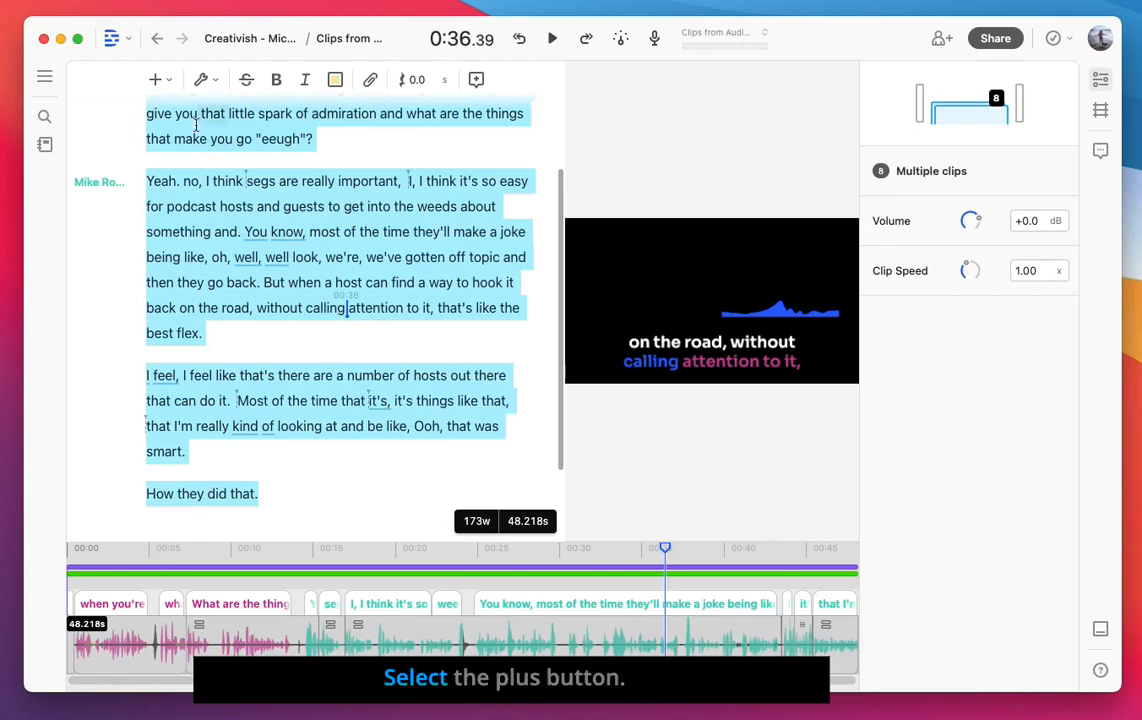
Step: Insert a Progress Bar element into the composition
left_click(154, 80)
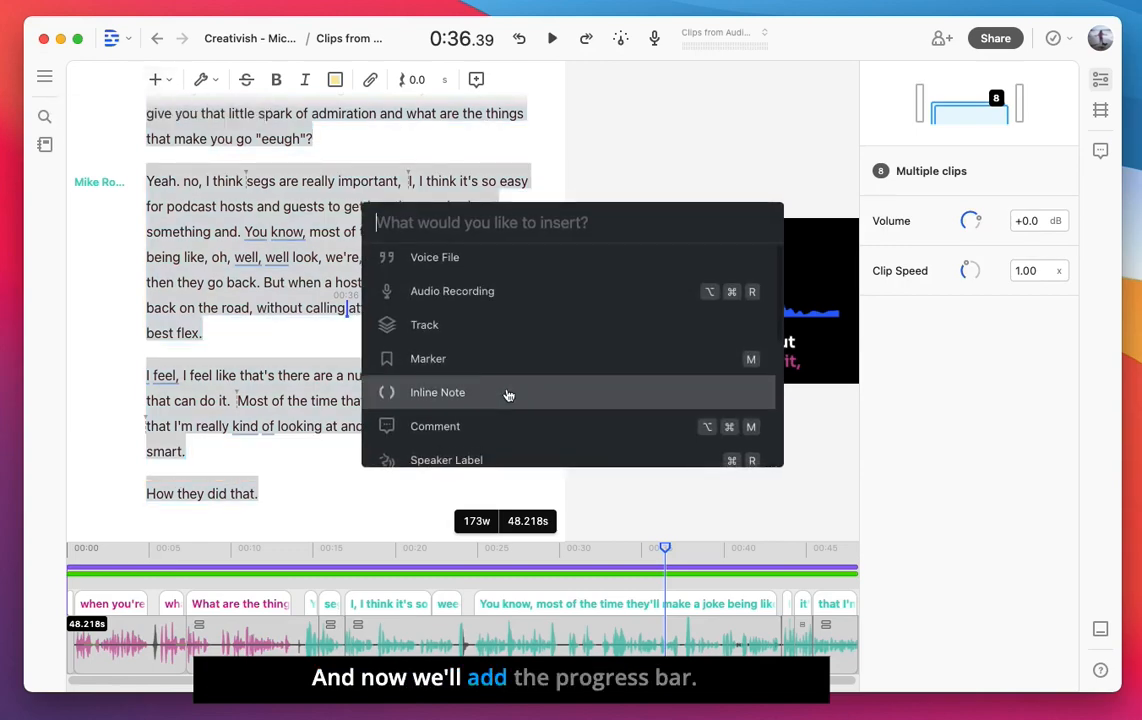
scroll("down", 3)
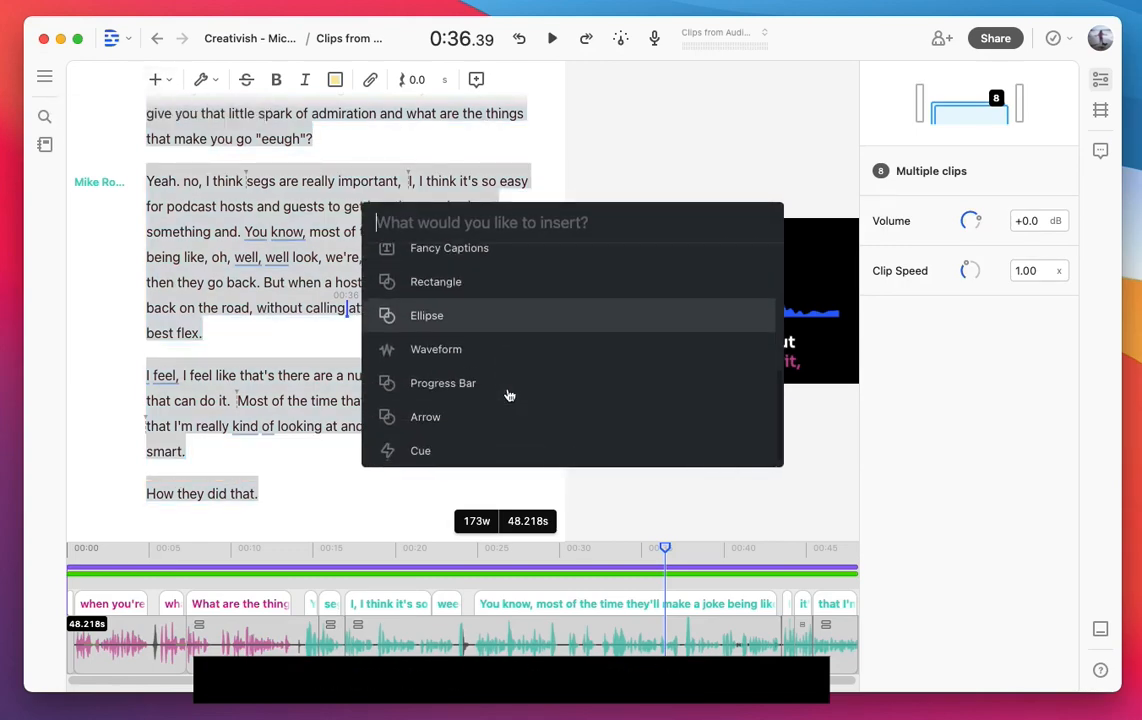
left_click(444, 384)
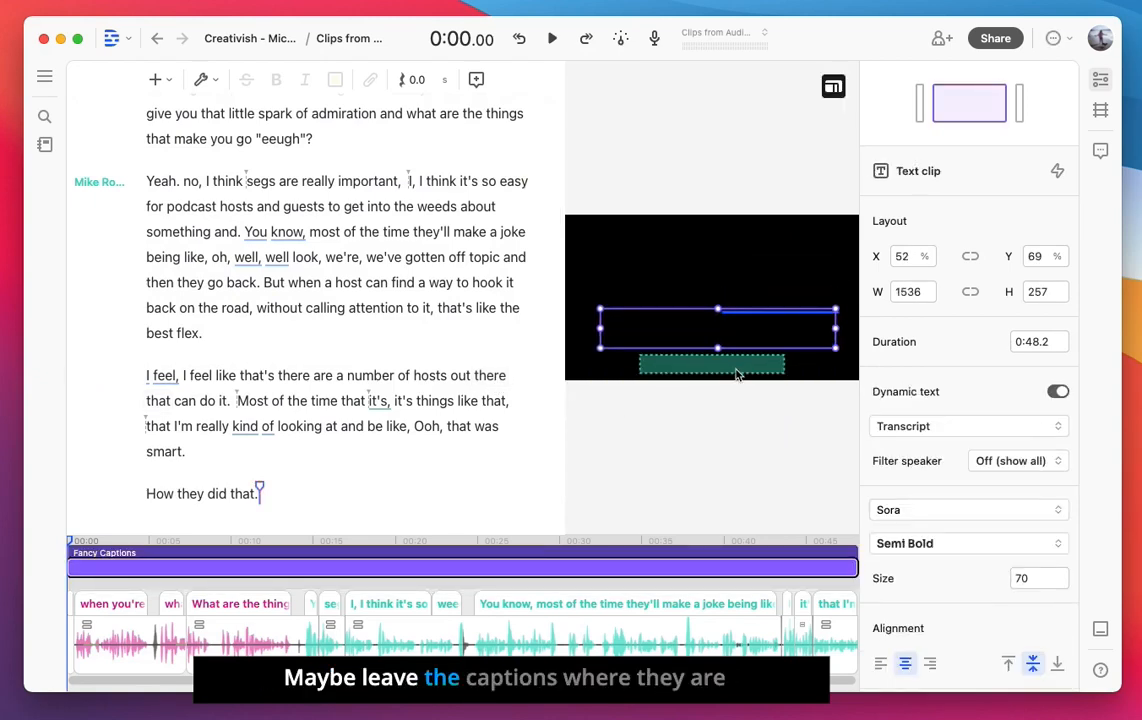
Step: Place the progress bar at the top, stretched across the frame with blue background 0062FF
left_click_drag(712, 344, 716, 244)
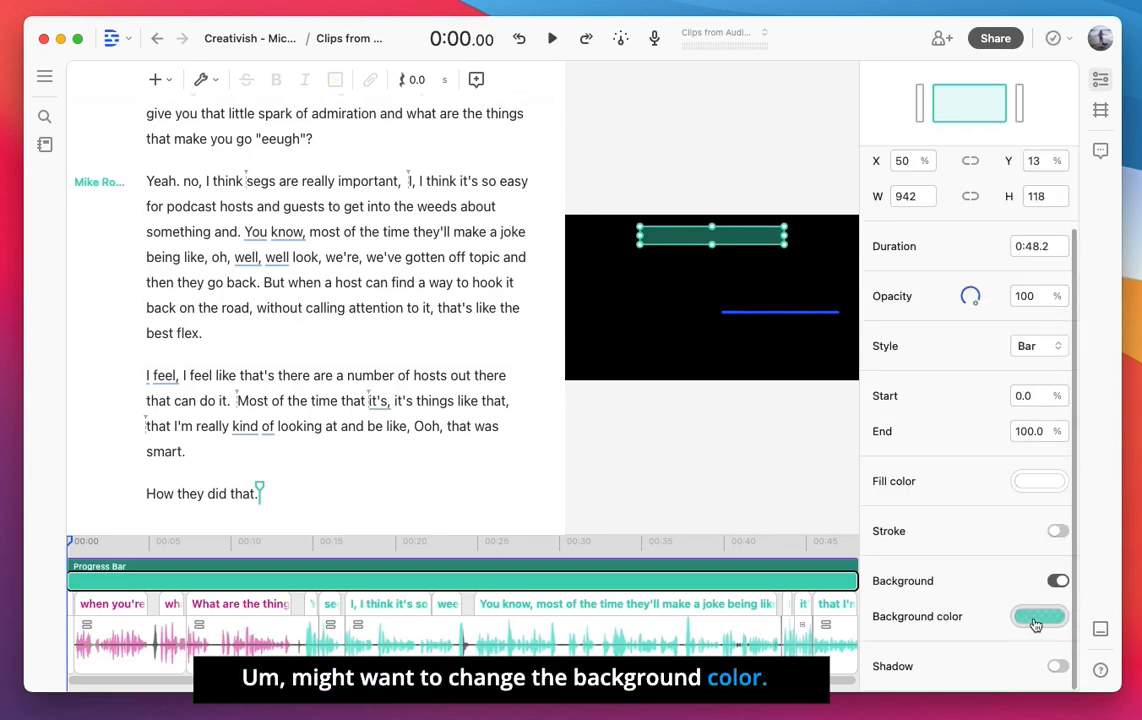
left_click(1038, 616)
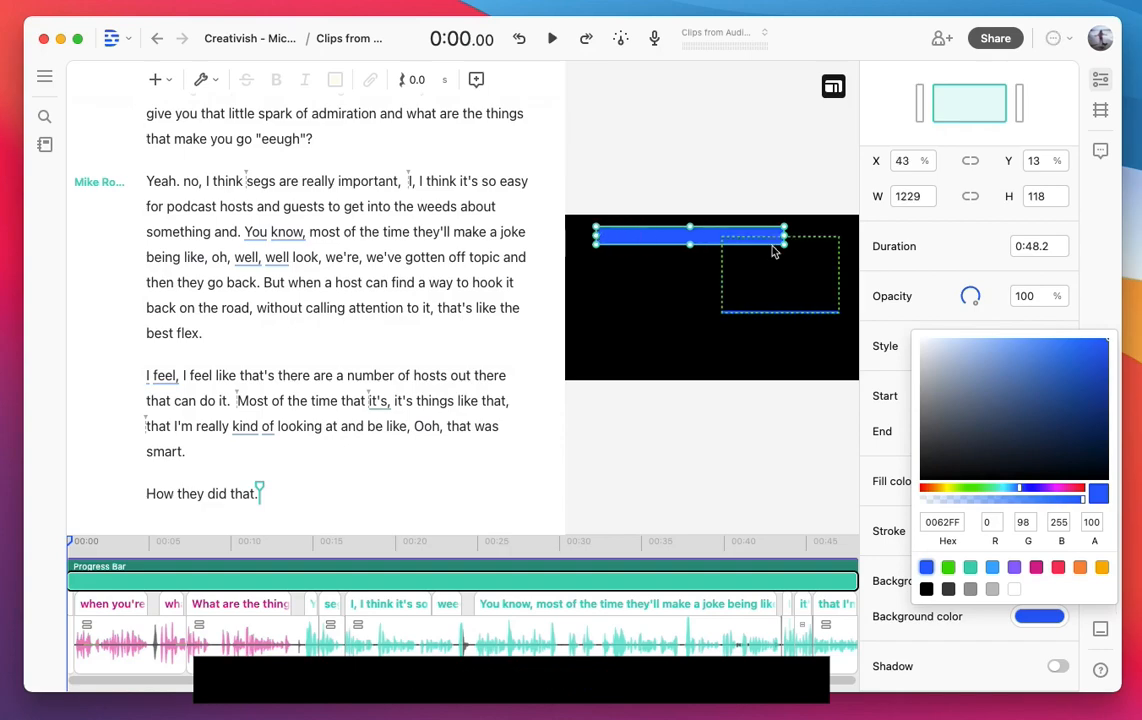
left_click_drag(784, 242, 830, 242)
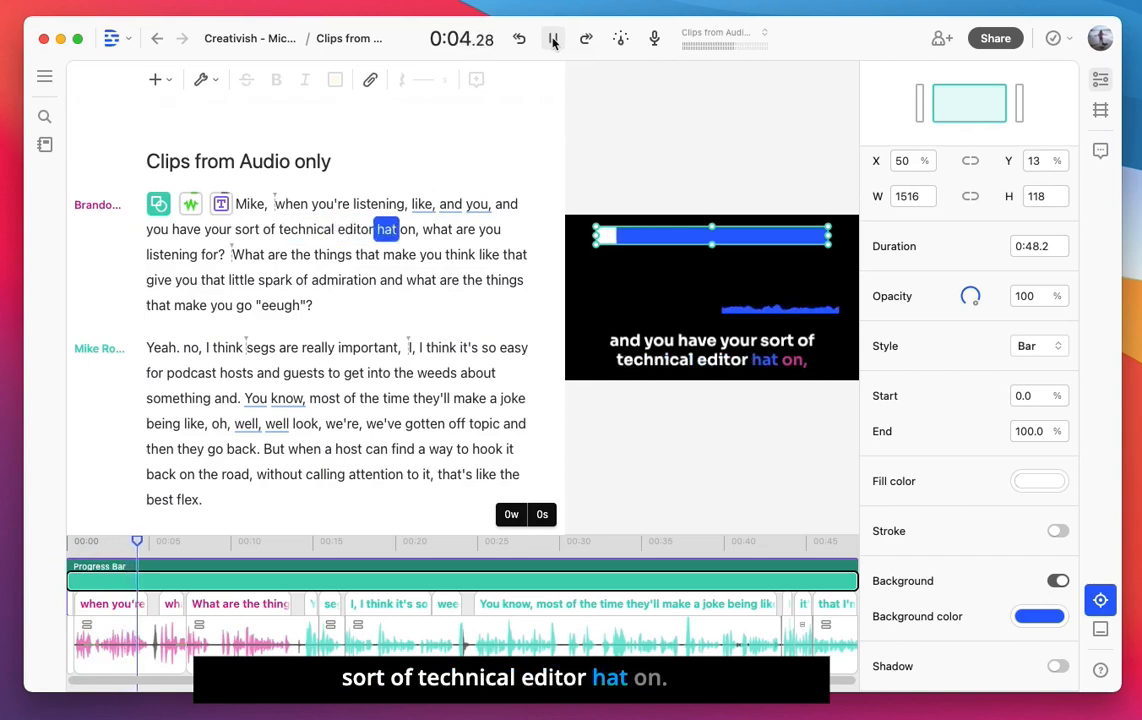
left_click(552, 38)
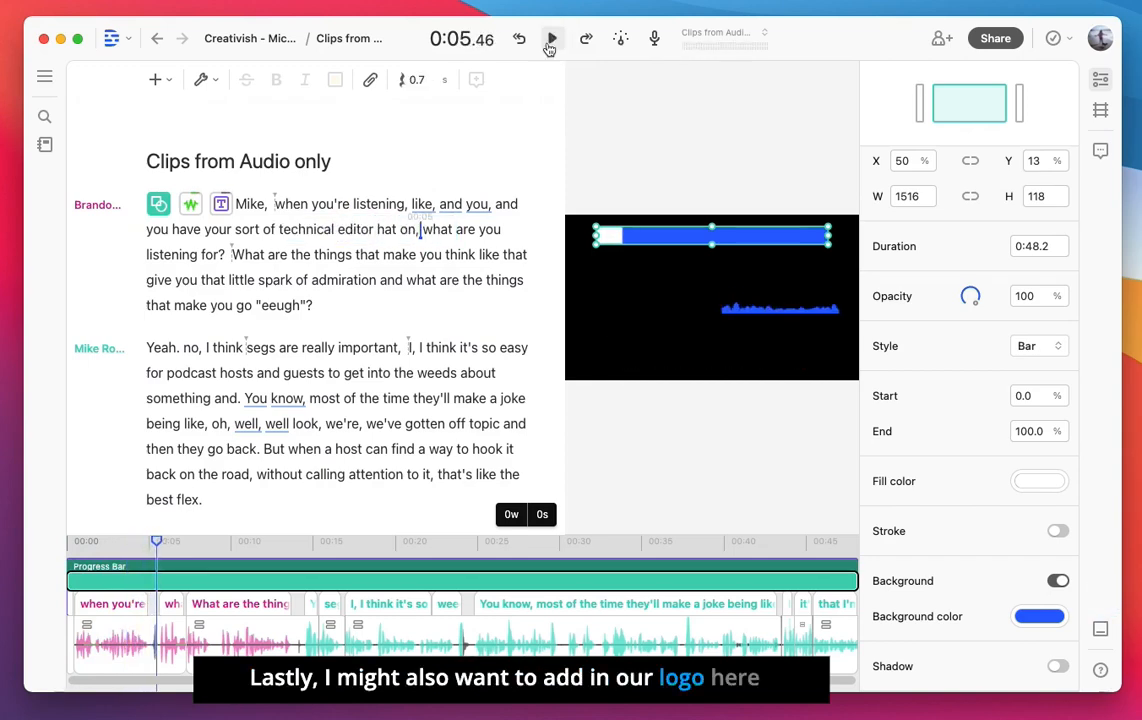
left_click(44, 82)
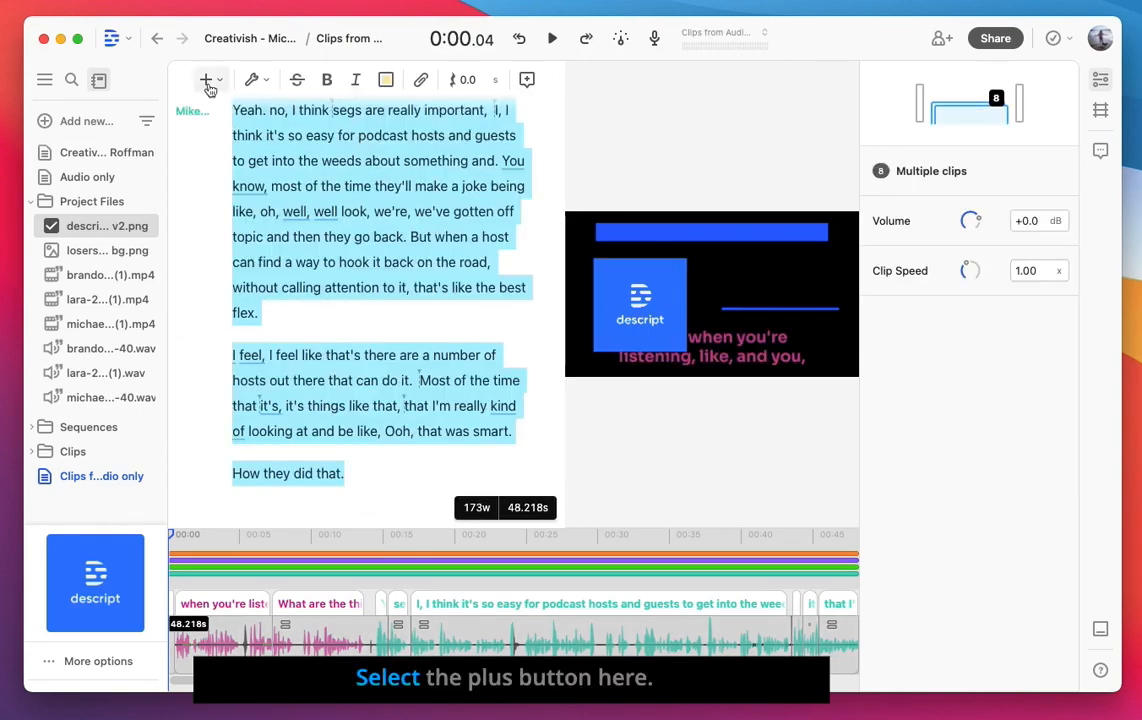
Step: Insert a Rectangle shape to frame the Descript logo
left_click(204, 80)
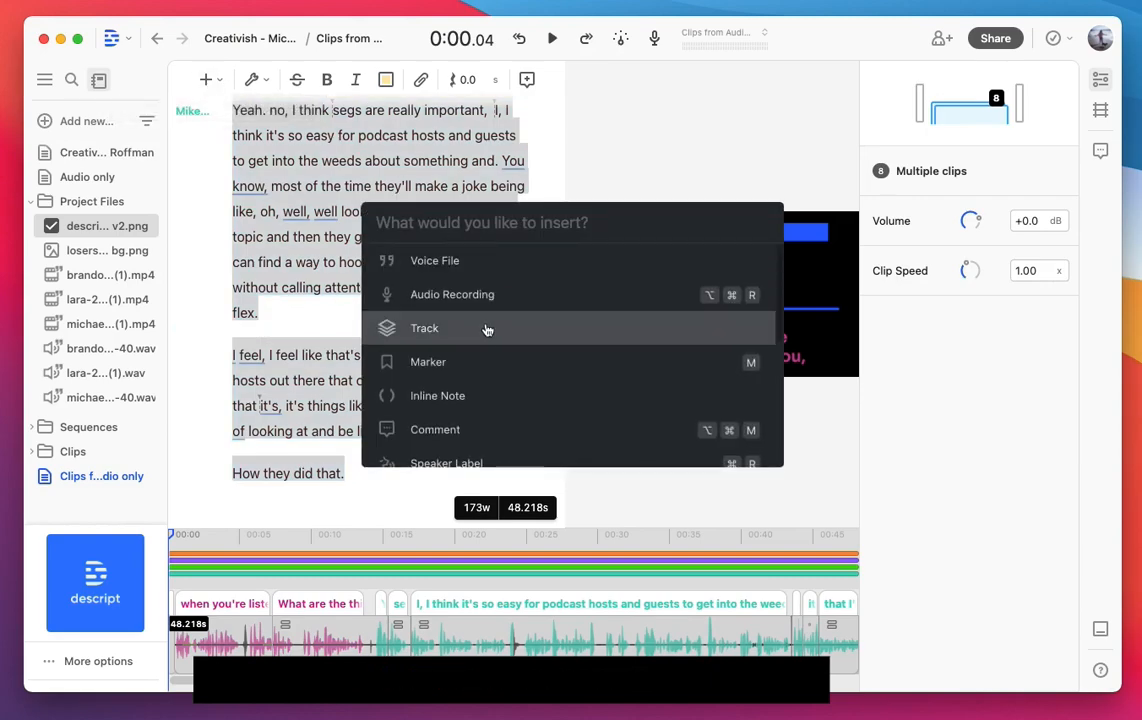
scroll("down", 3)
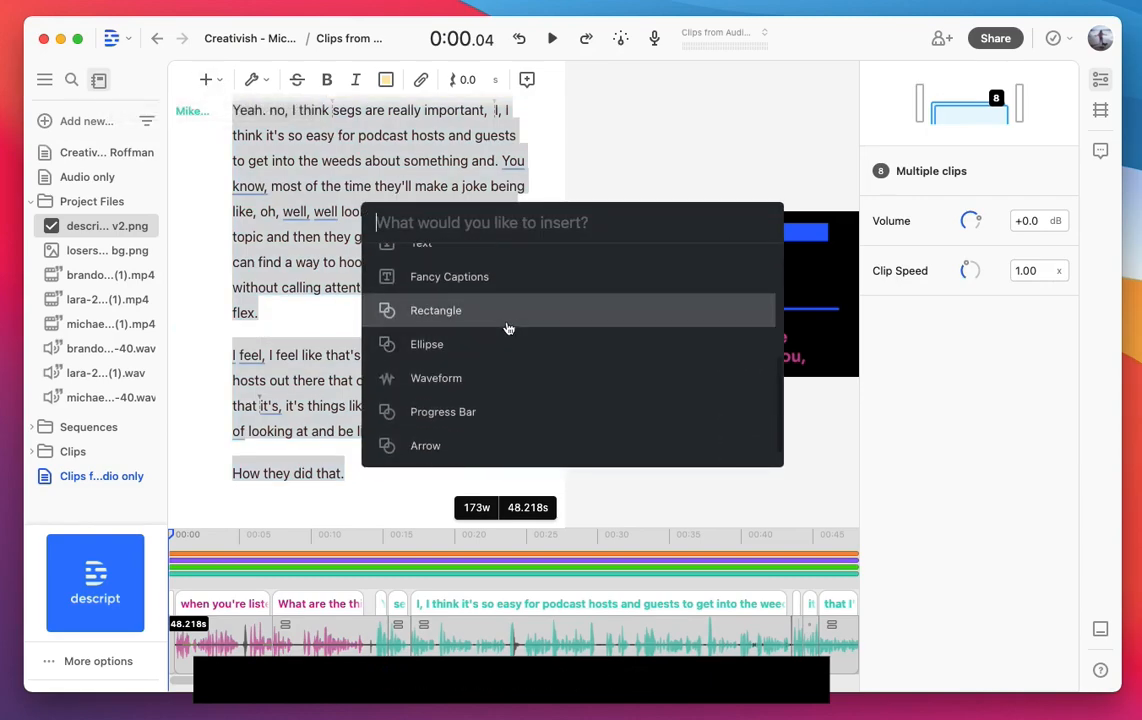
left_click(436, 310)
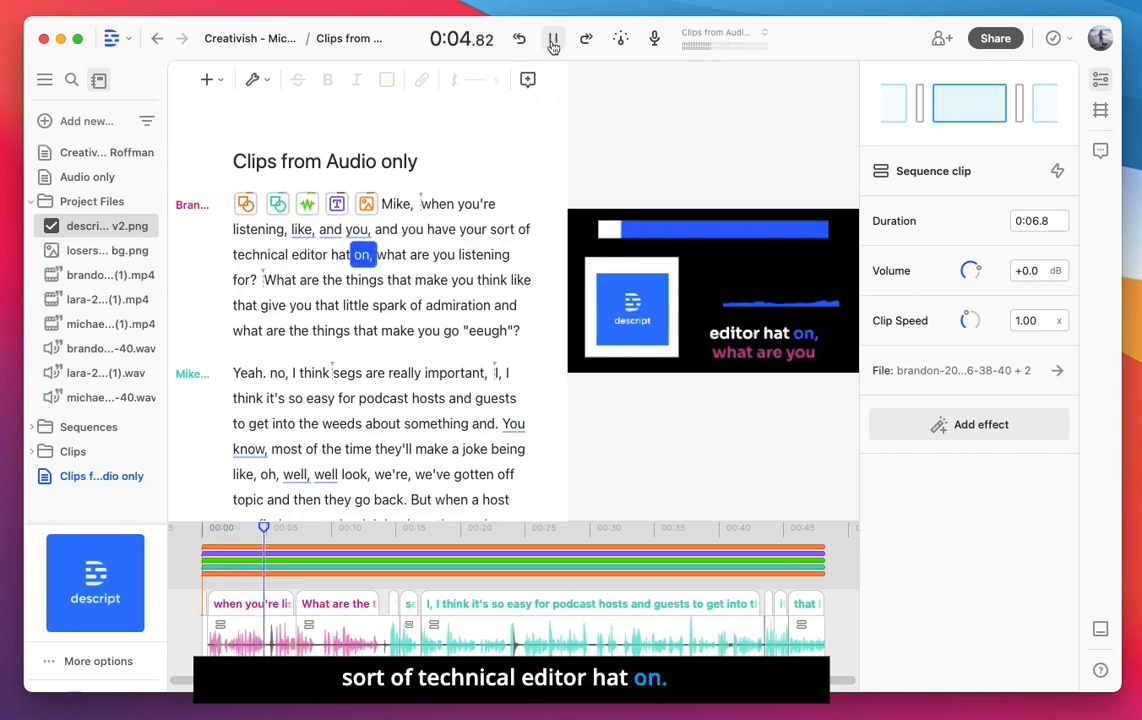
left_click(552, 38)
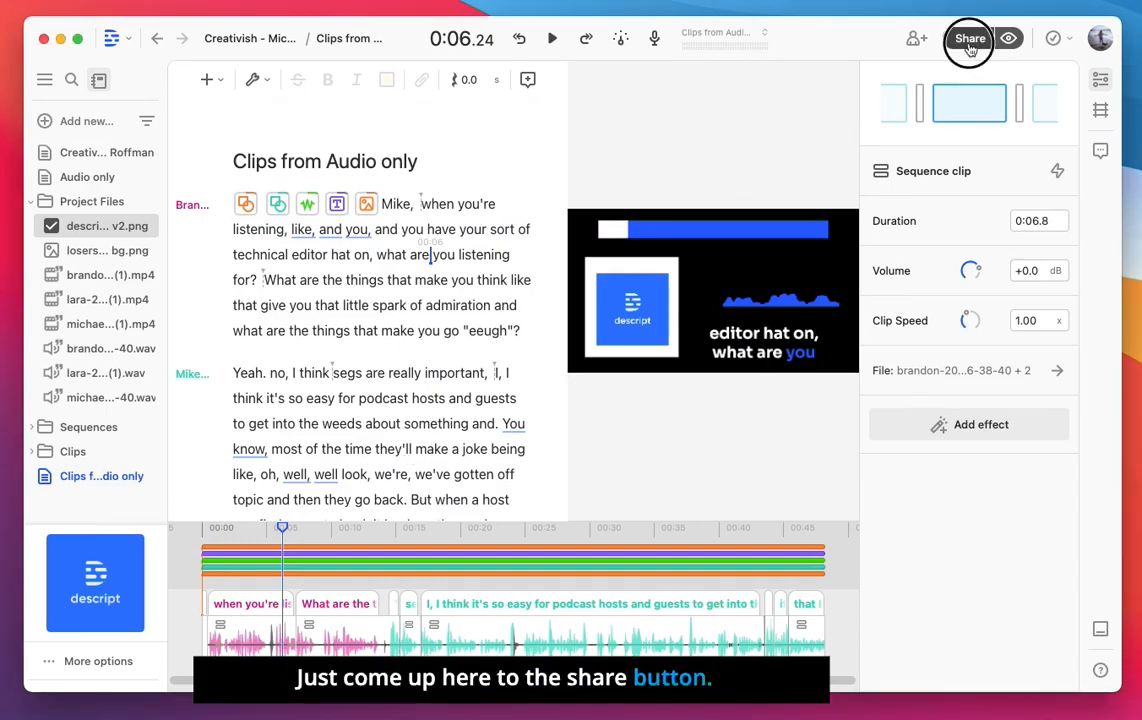
Step: Export the composition as an MP4 video at 1920×1080, high quality, markers as chapters
left_click(968, 38)
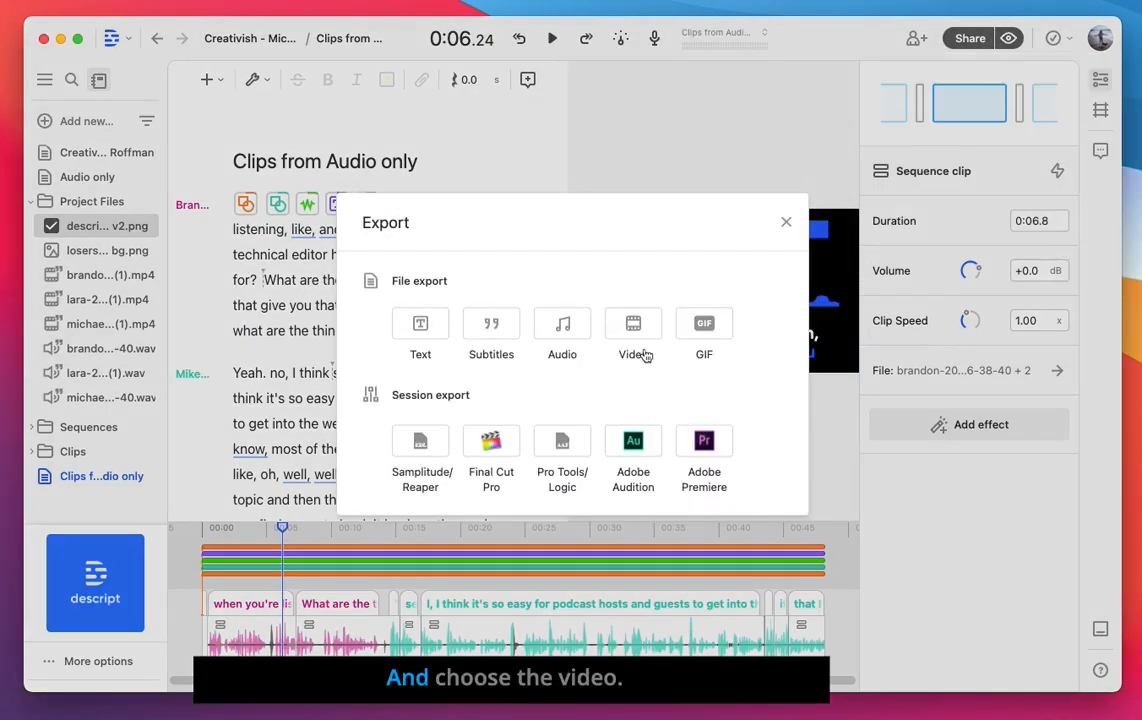
left_click(632, 330)
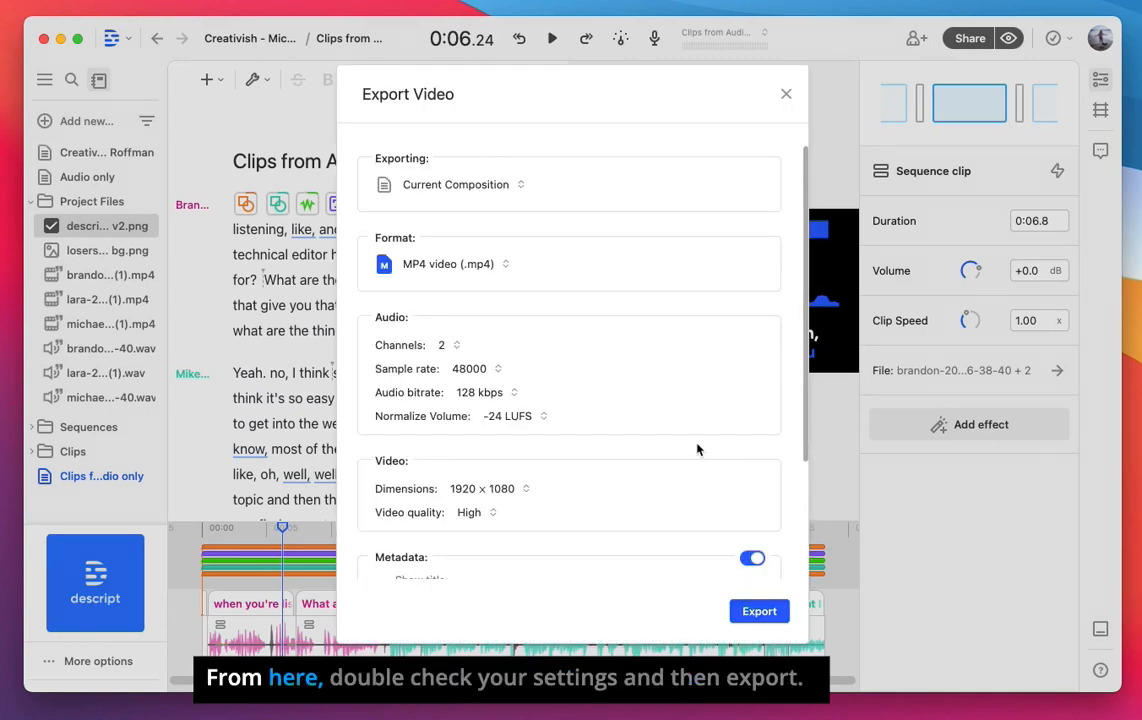
scroll("down", 3)
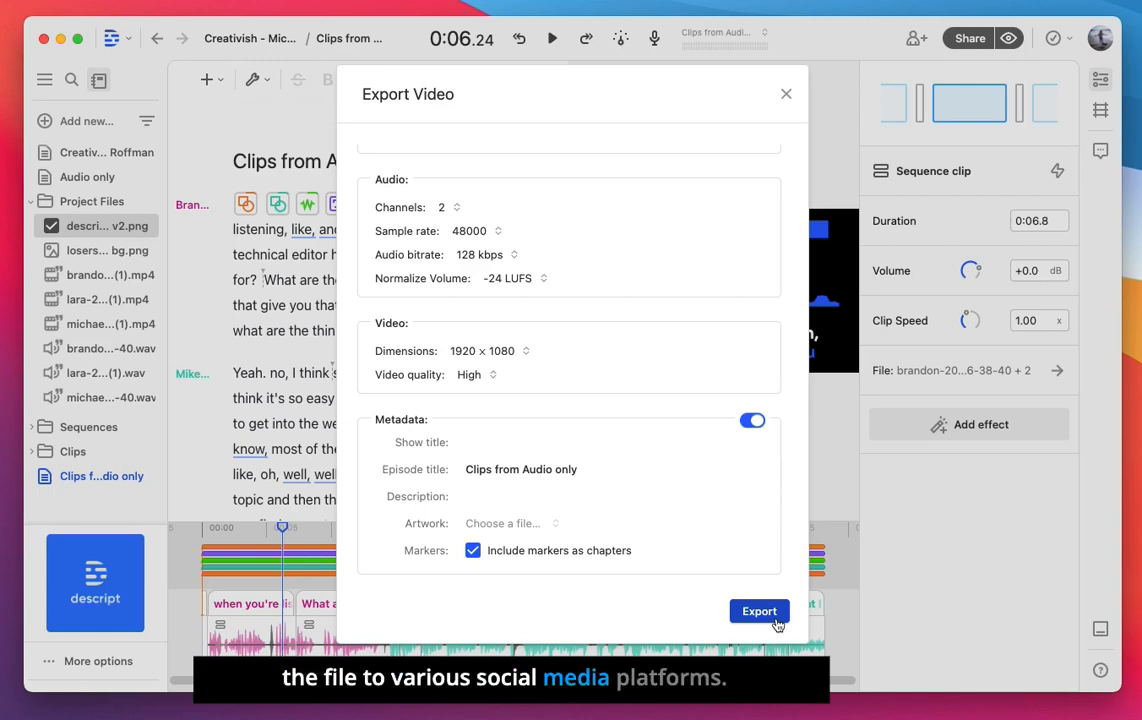
left_click(760, 612)
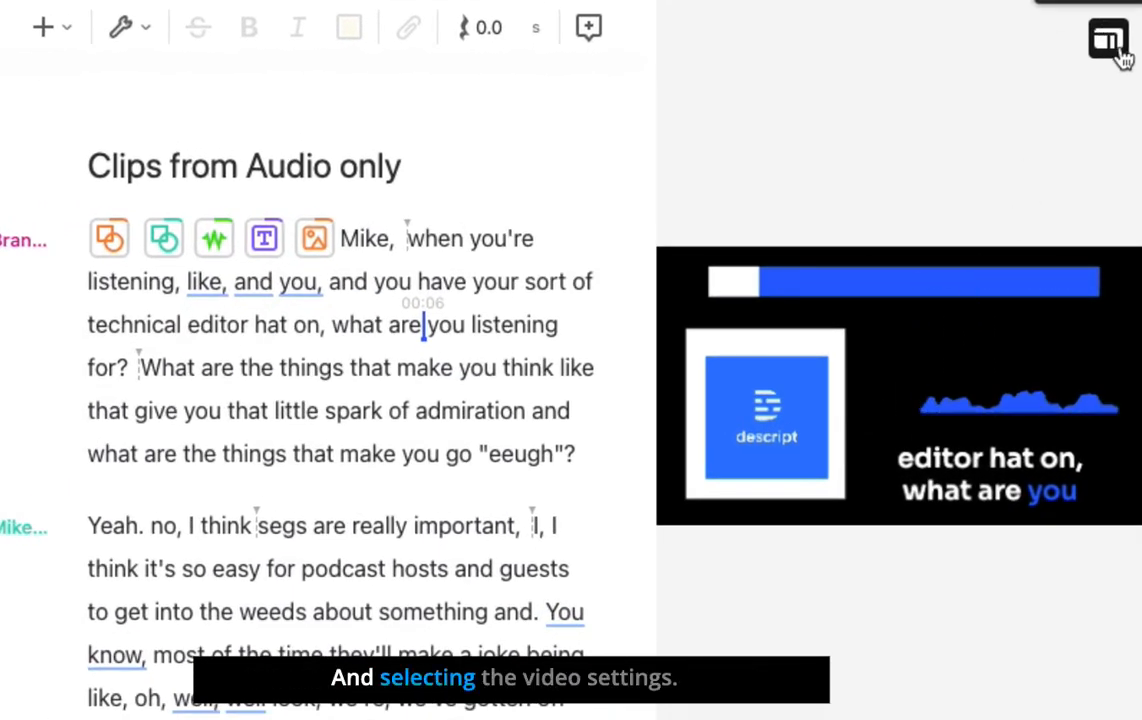
Step: Set the composition to Portrait (9:16), 1080×1920 at 30 FPS, via the video settings
left_click(1108, 42)
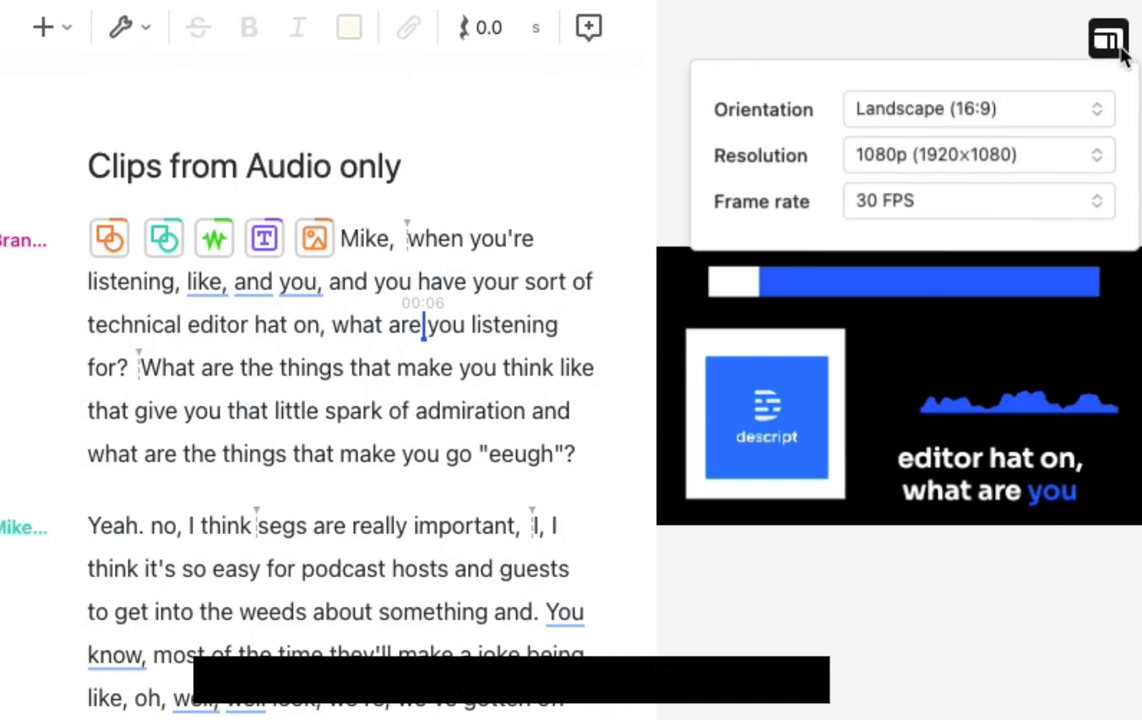
left_click(976, 108)
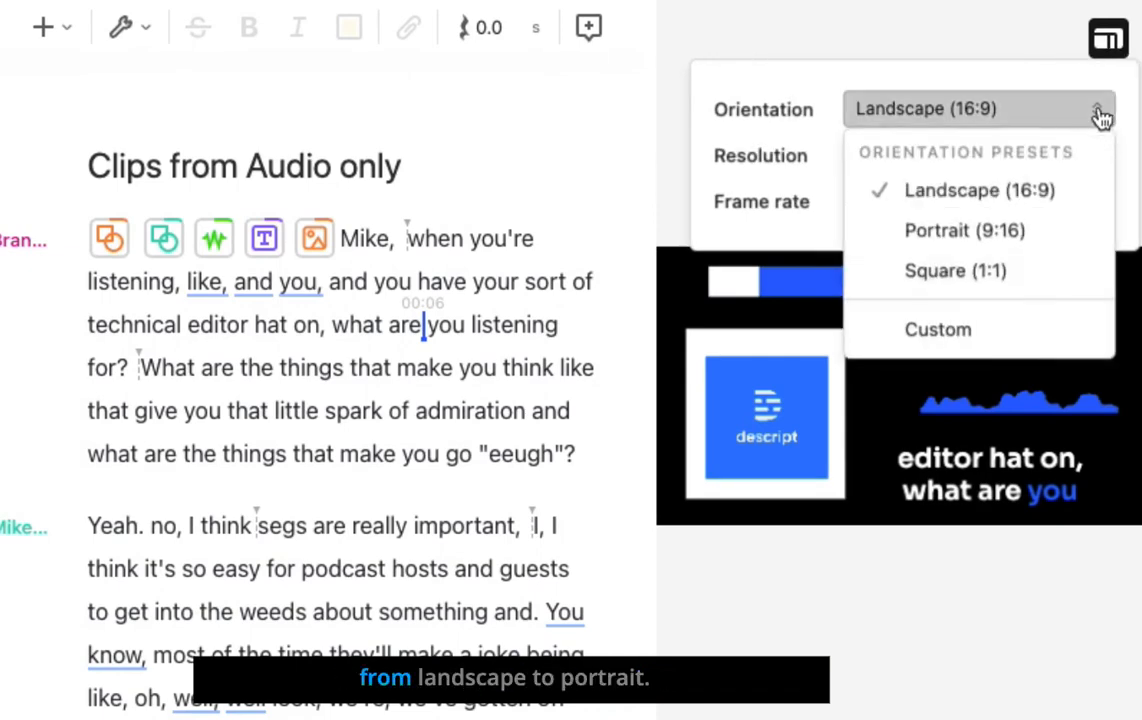
left_click(964, 230)
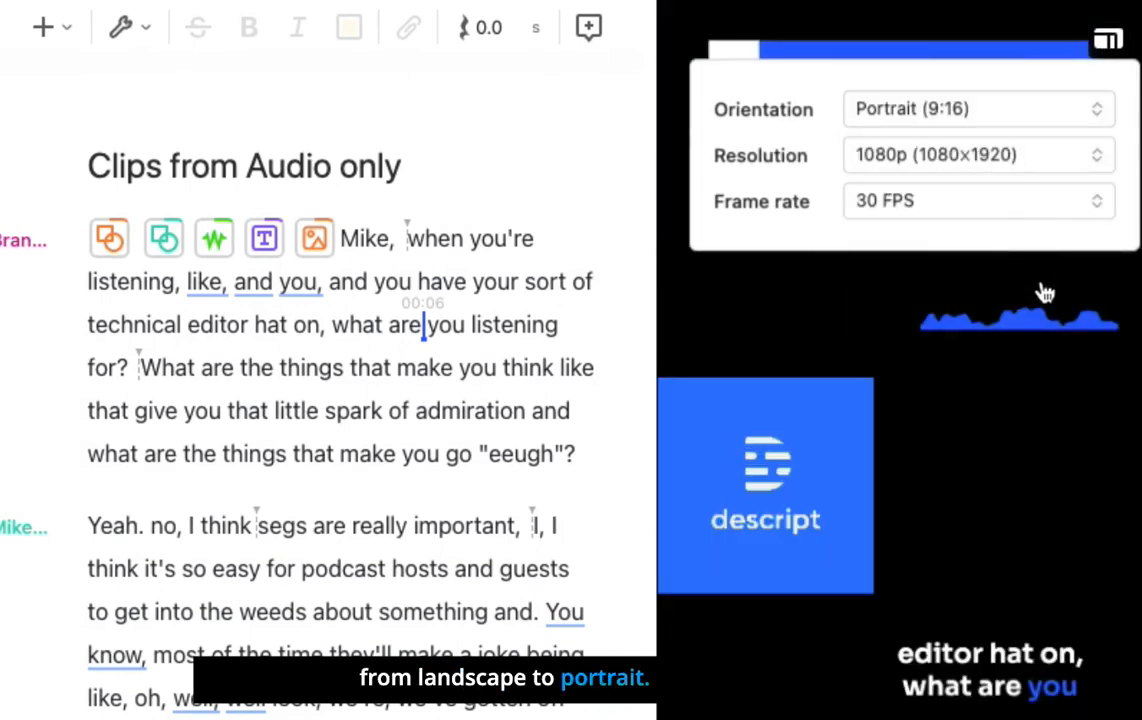
left_click(976, 108)
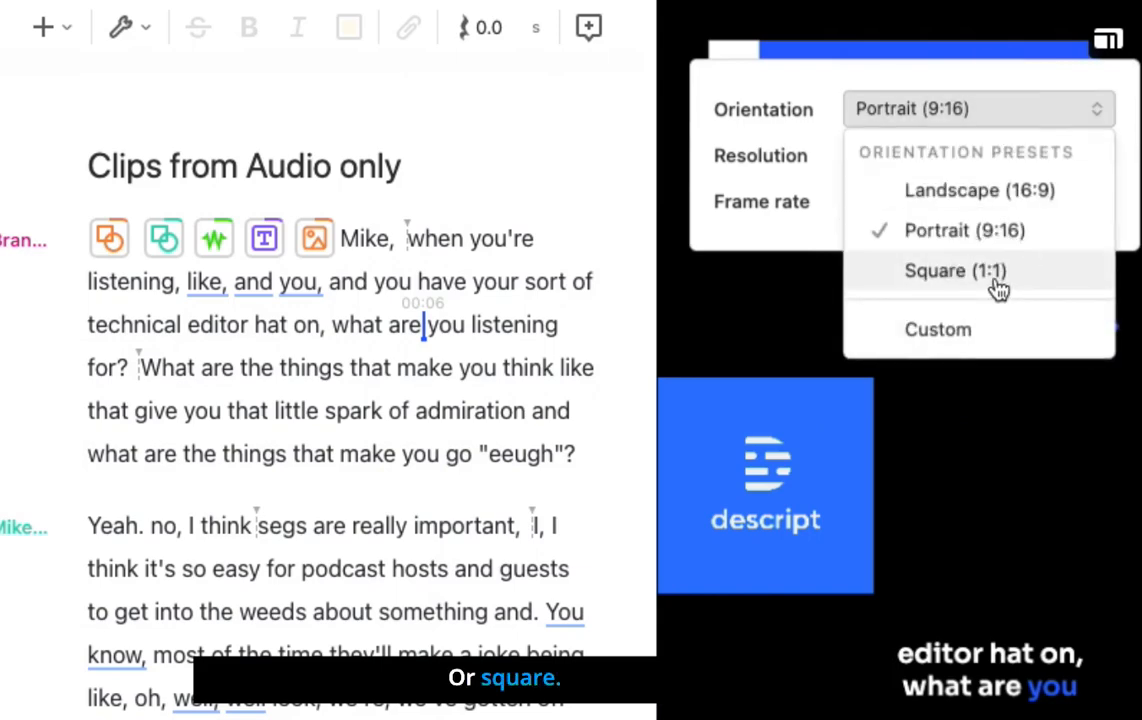